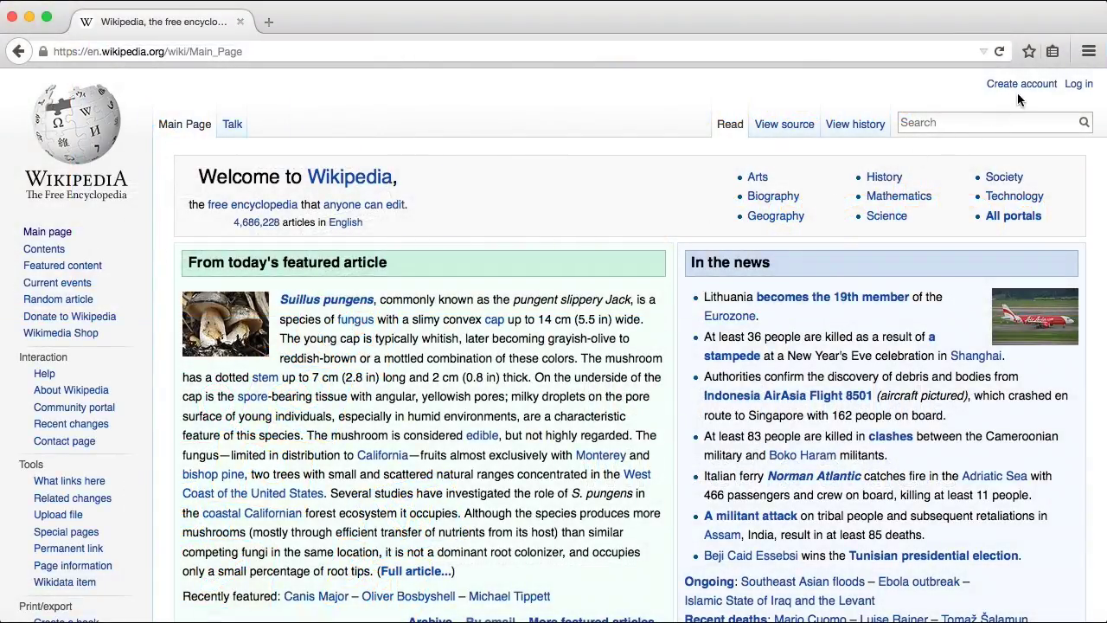
# Step: Sign up for a new Wikipedia account and return to the Main Page logged in
pyautogui.click(1022, 84)
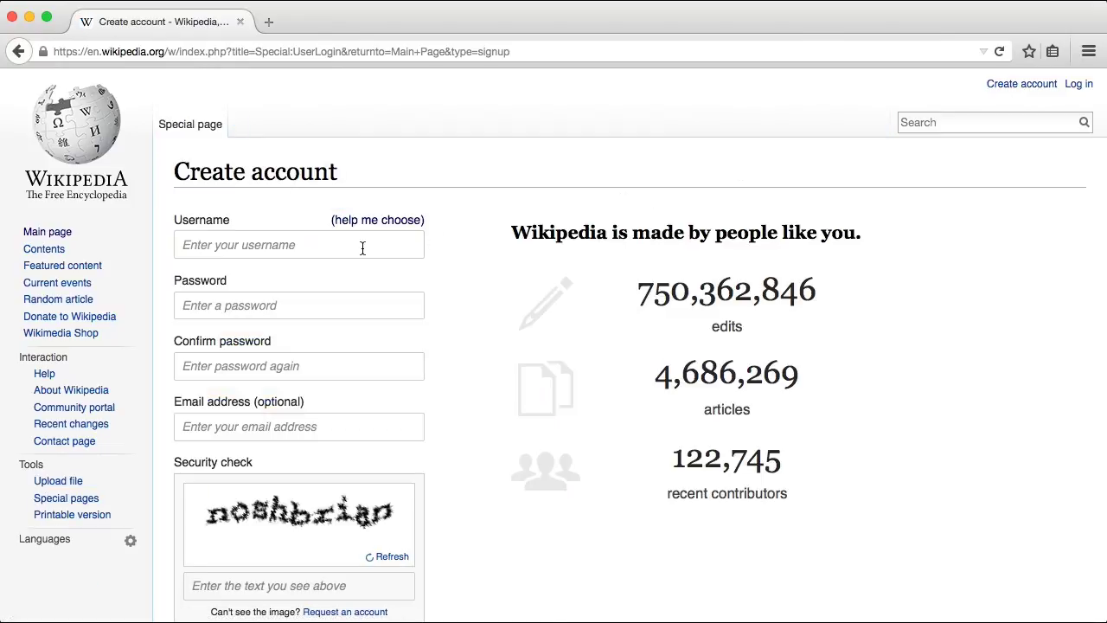
pyautogui.scroll(-3)
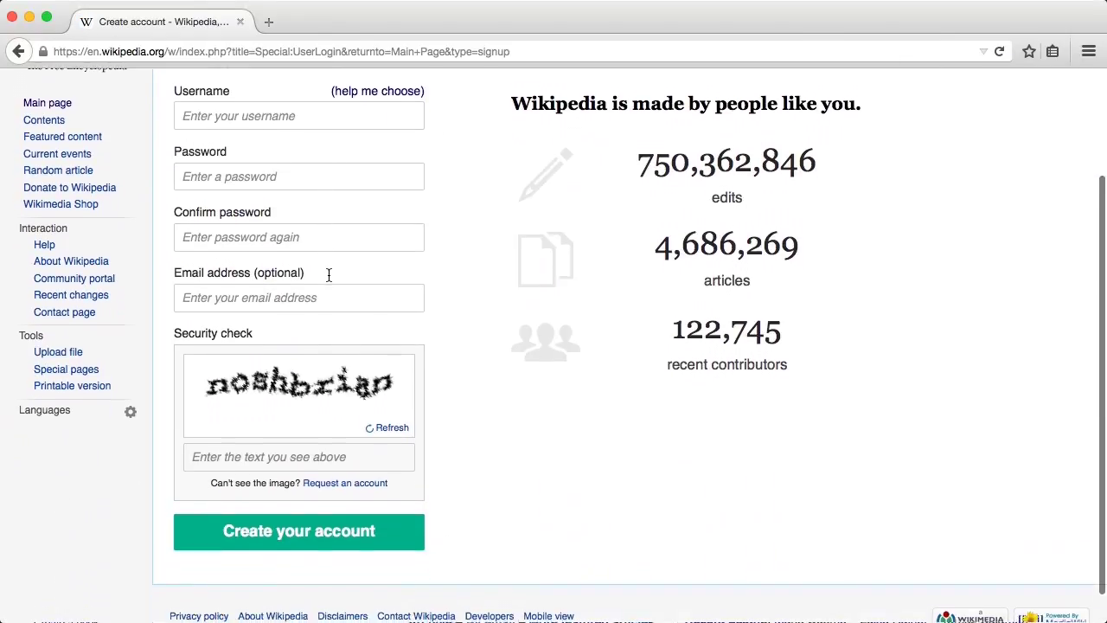
pyautogui.click(298, 531)
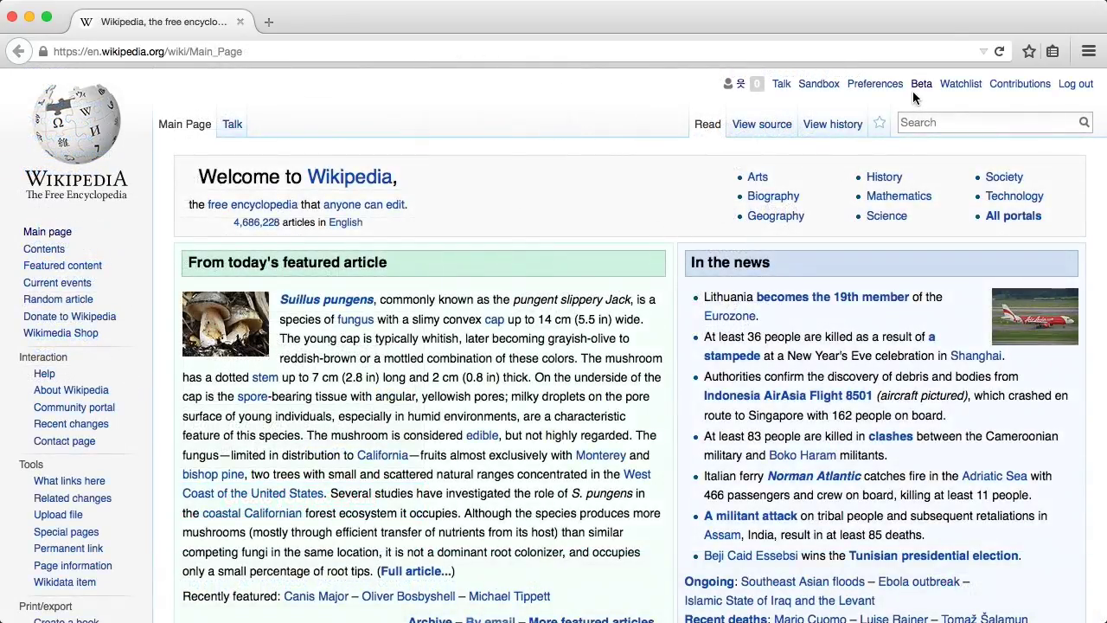
# Step: Tick the Content translation checkbox in Beta features preferences and save
pyautogui.click(921, 84)
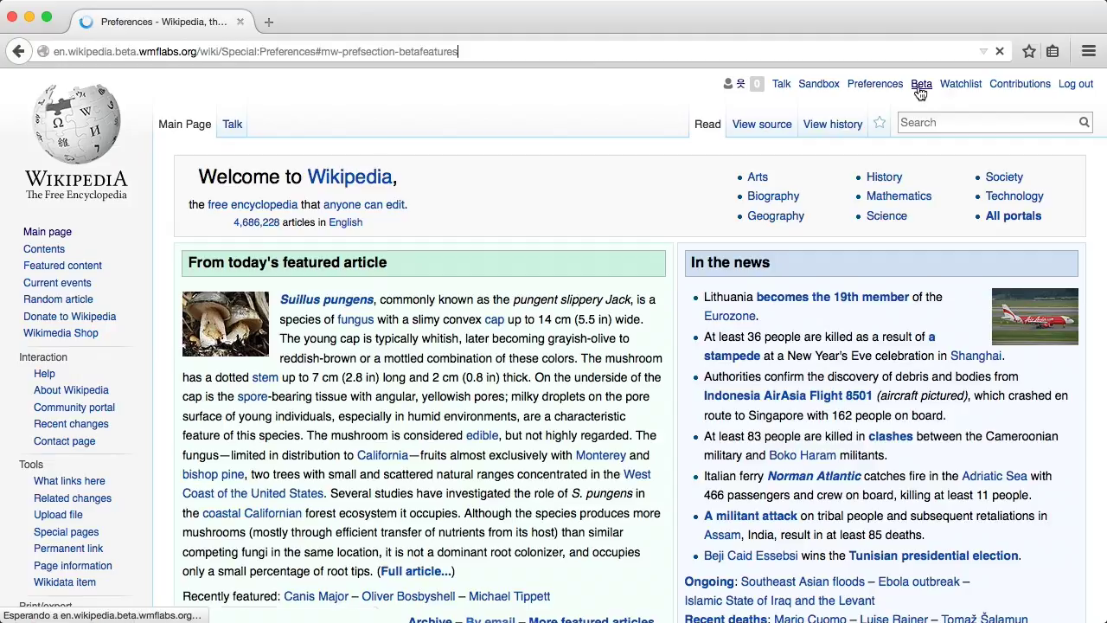
pyautogui.click(922, 84)
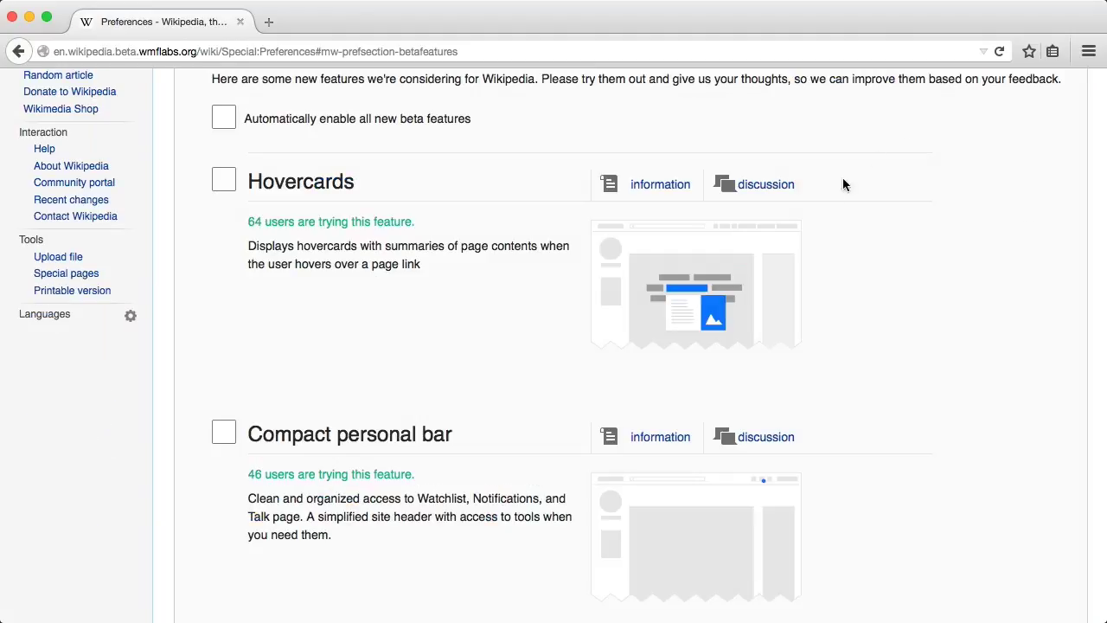
pyautogui.scroll(-3)
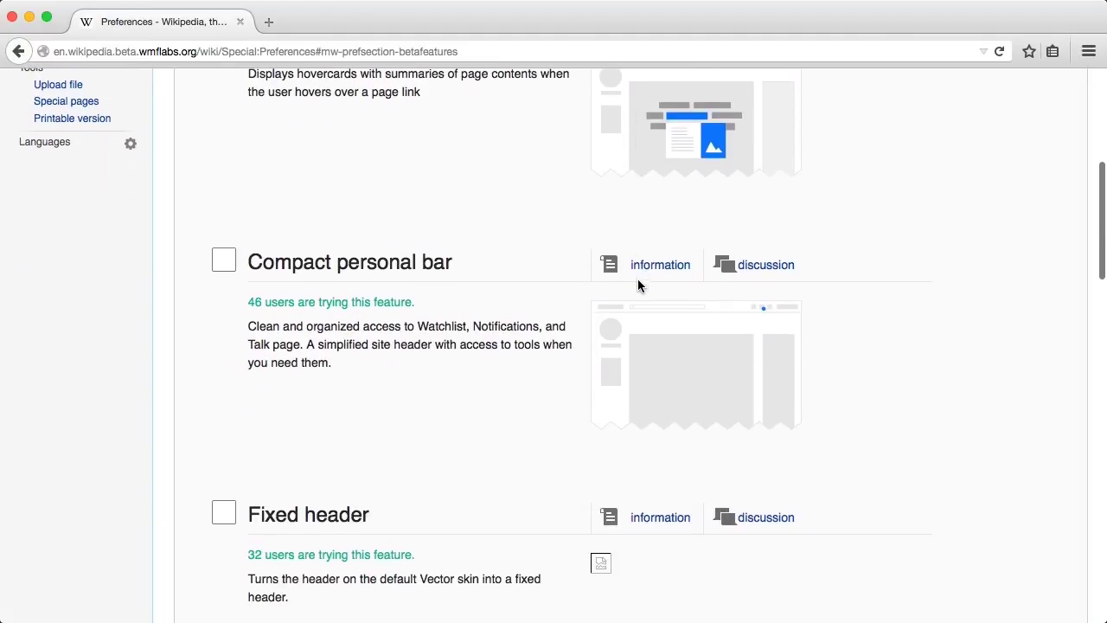
pyautogui.scroll(-3)
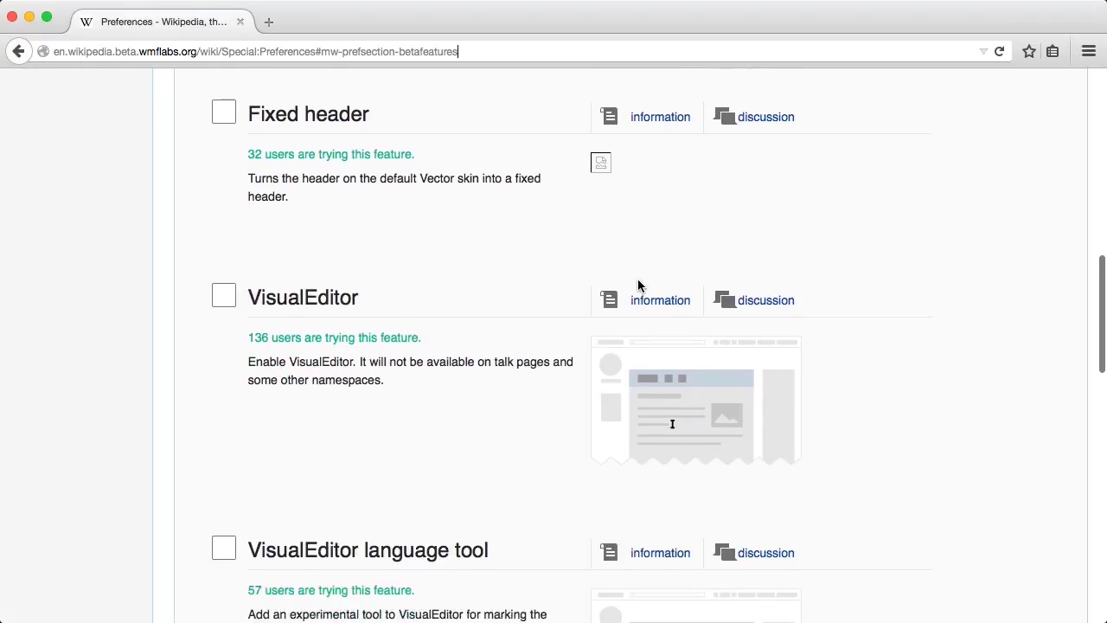
pyautogui.scroll(-3)
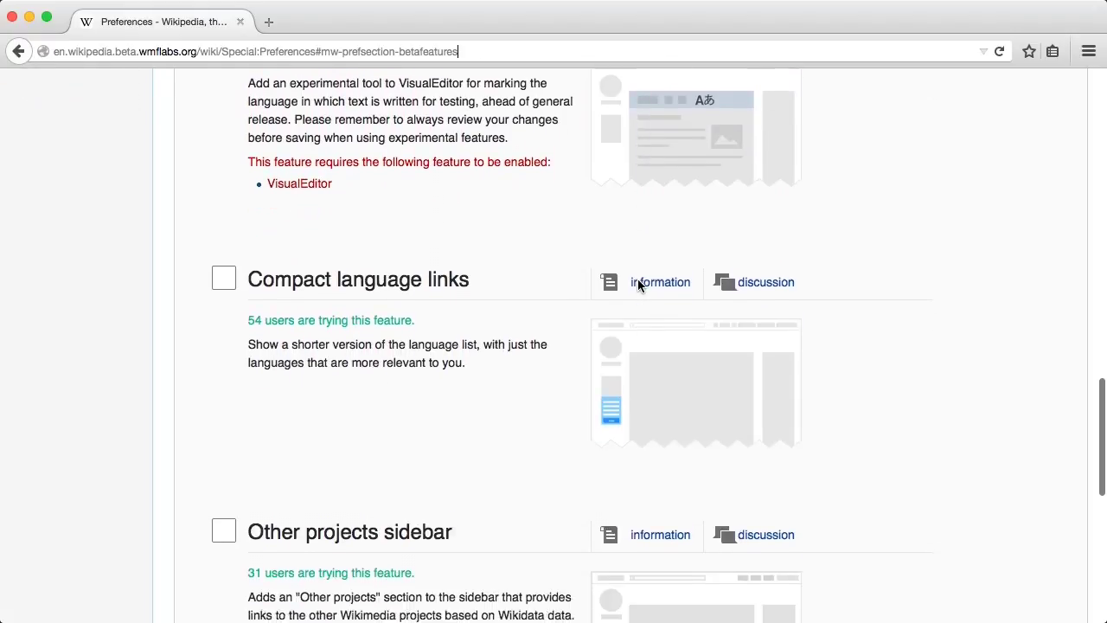
pyautogui.scroll(-3)
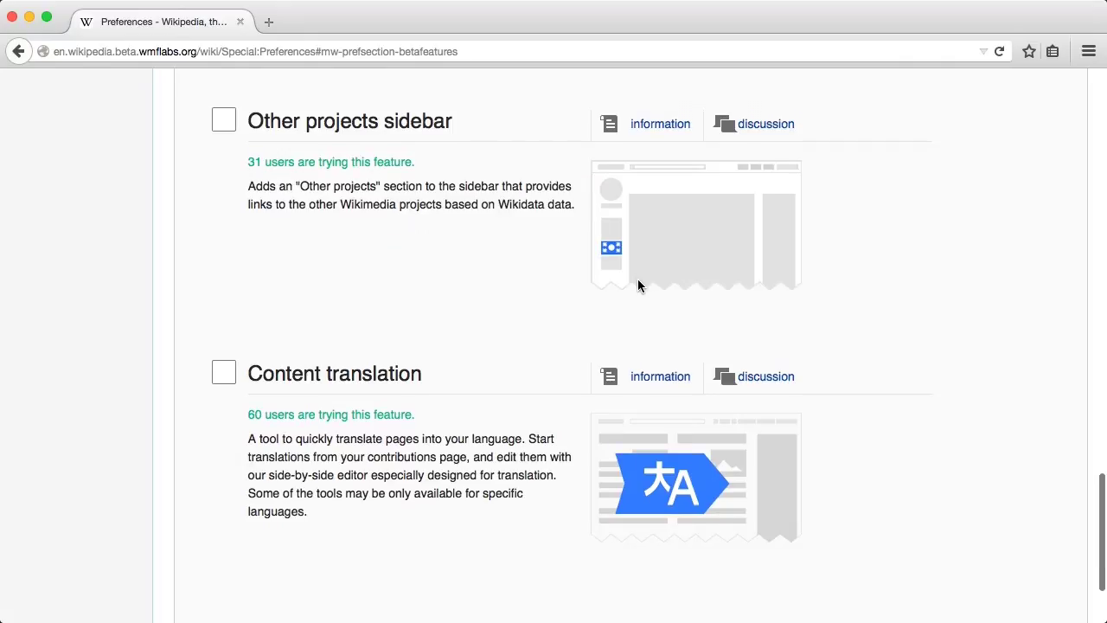
pyautogui.scroll(-3)
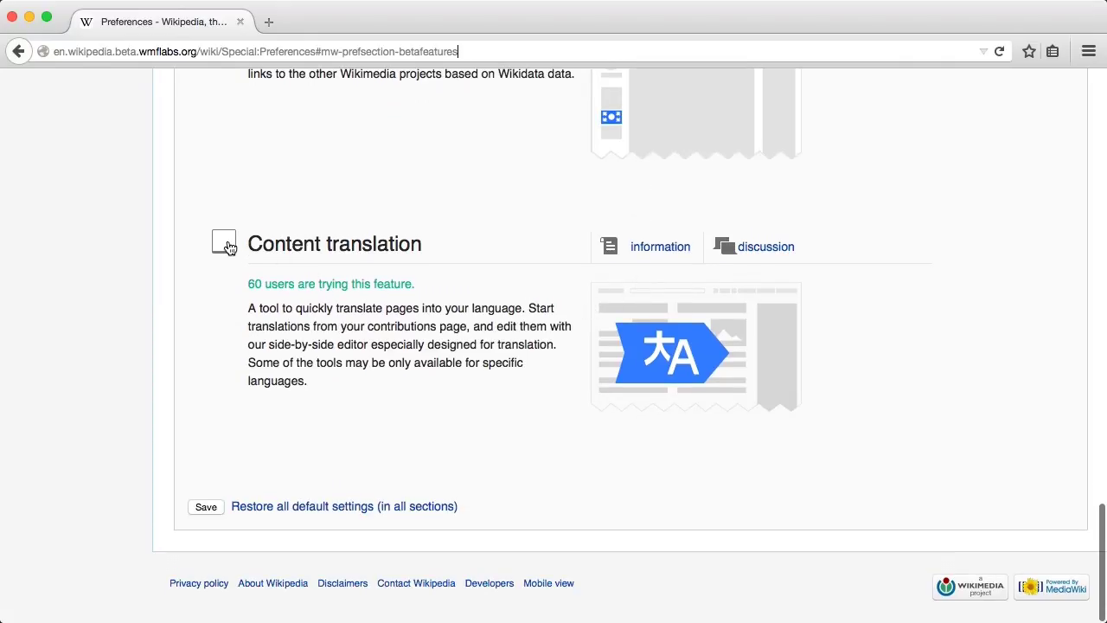
pyautogui.click(223, 241)
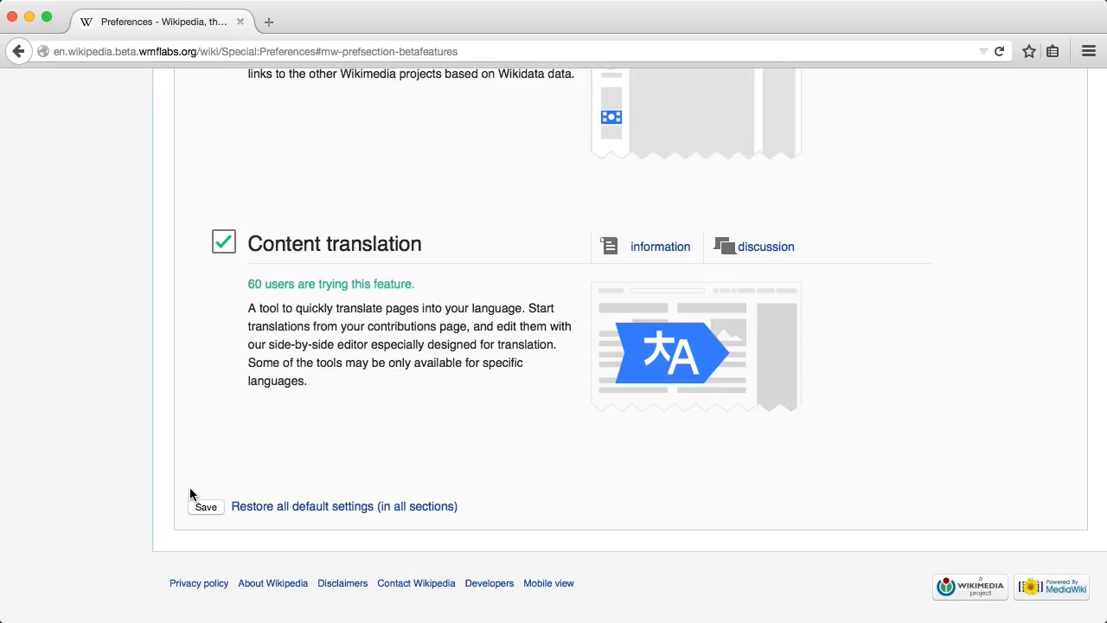
pyautogui.moveTo(206, 507)
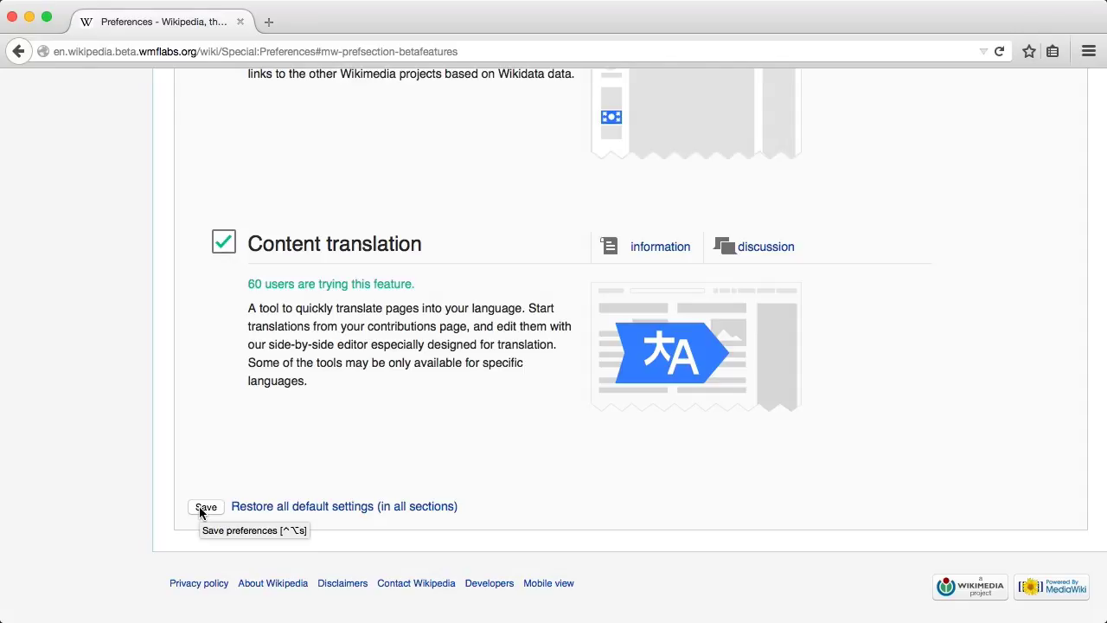
pyautogui.click(206, 507)
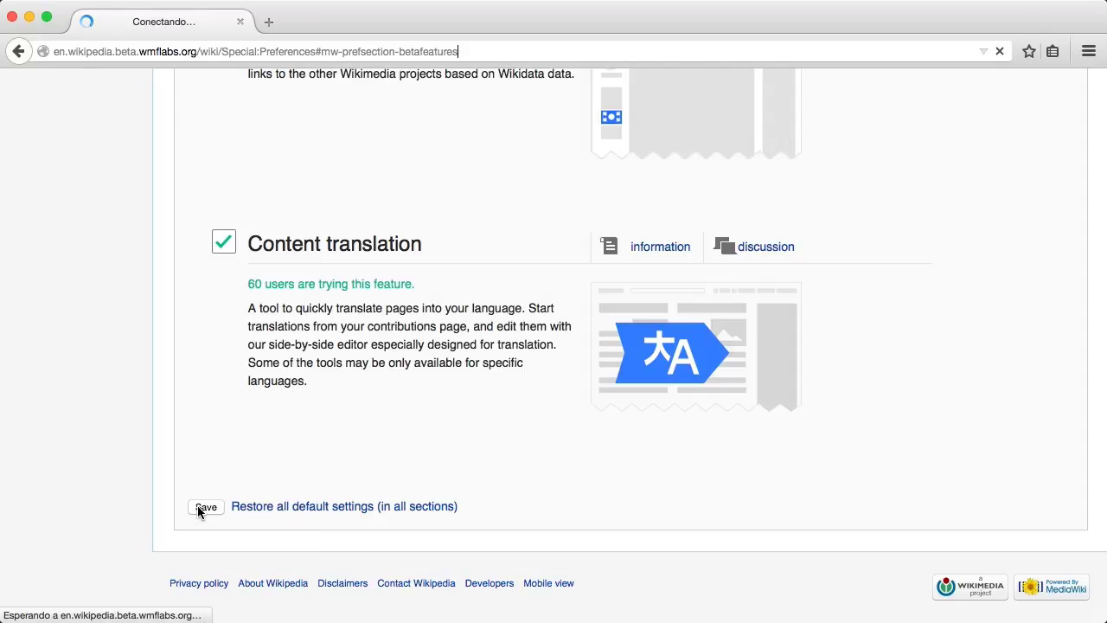
pyautogui.click(206, 506)
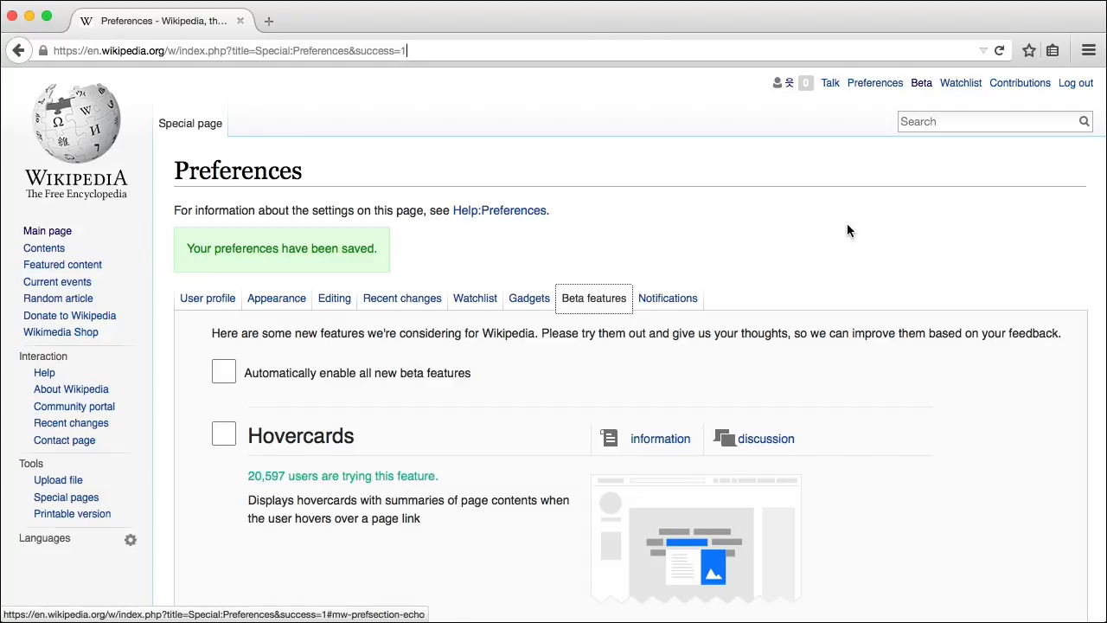
pyautogui.moveTo(997, 153)
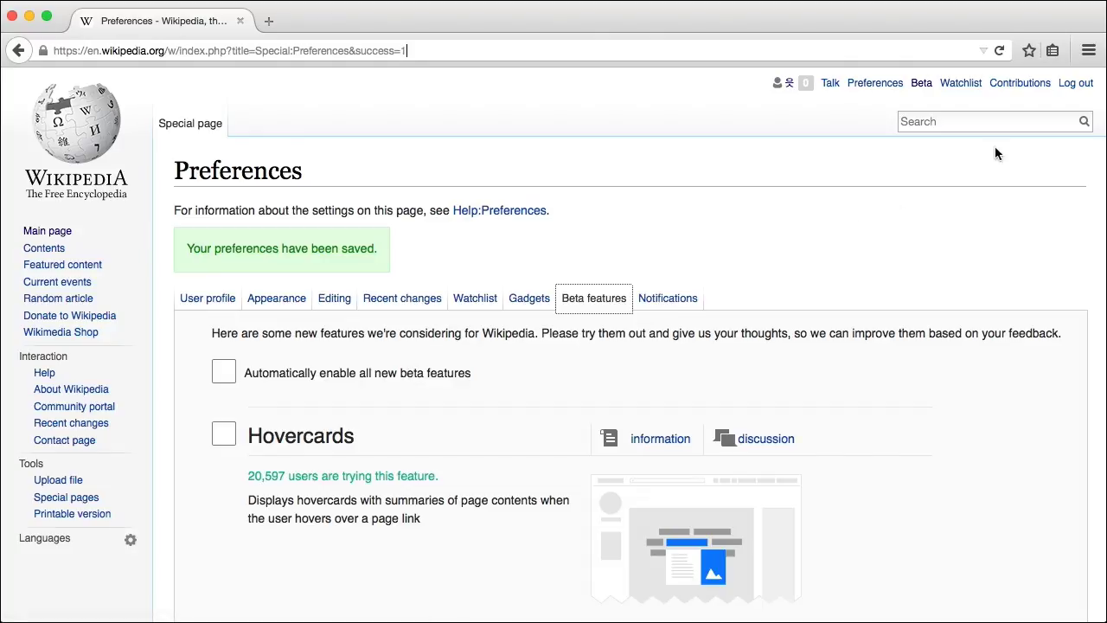
pyautogui.moveTo(1020, 83)
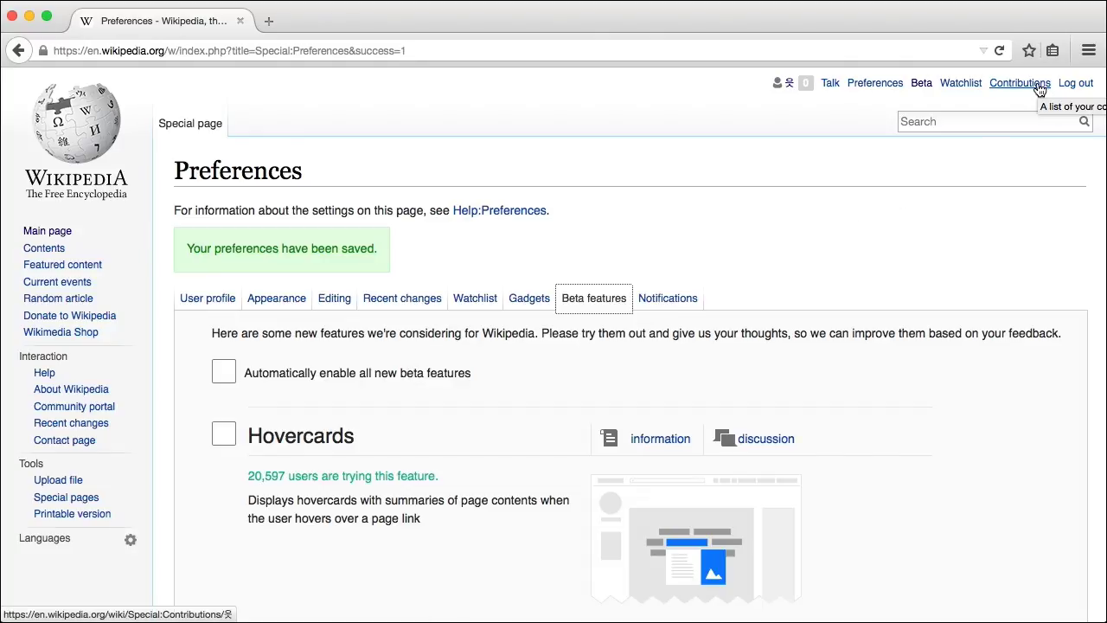
# Step: Reach the Translate dashboard from Contributions via New contribution
pyautogui.click(1020, 83)
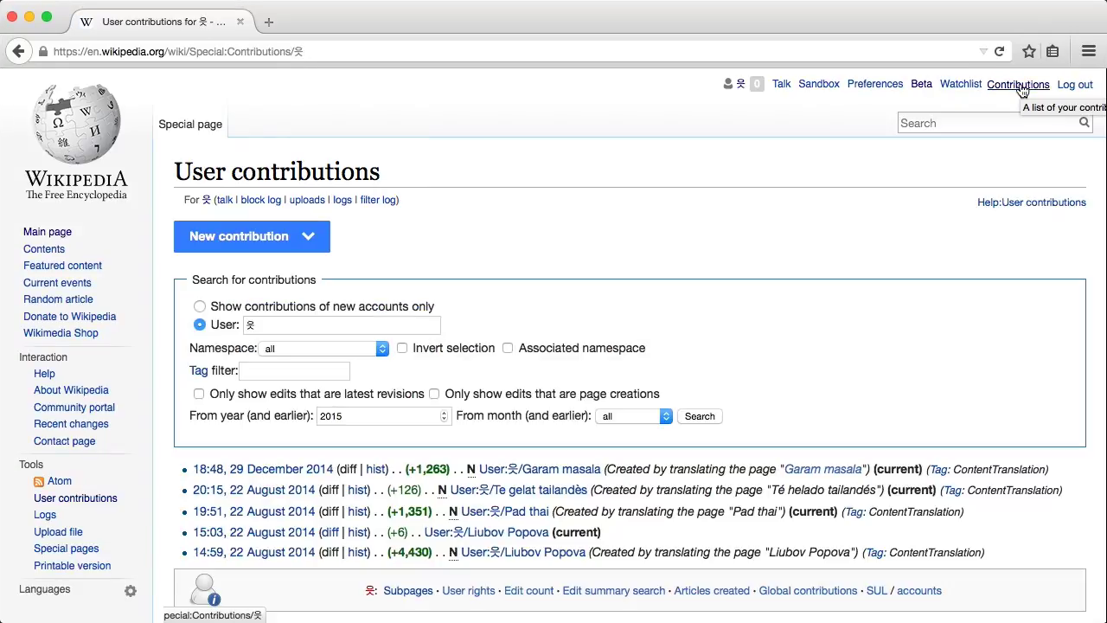
pyautogui.moveTo(789, 145)
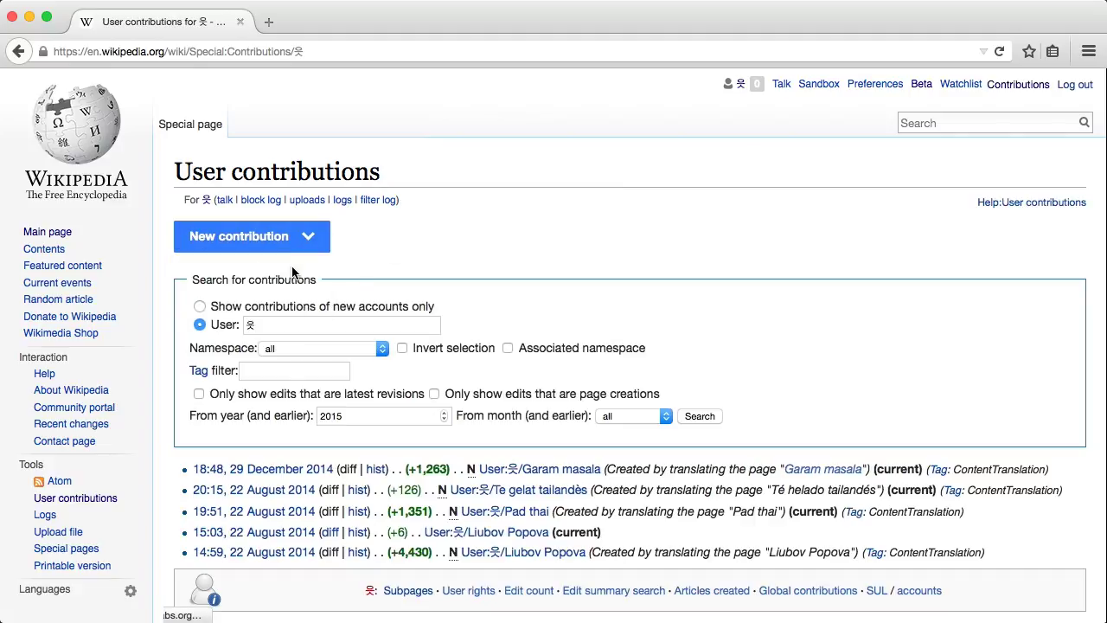
pyautogui.click(239, 236)
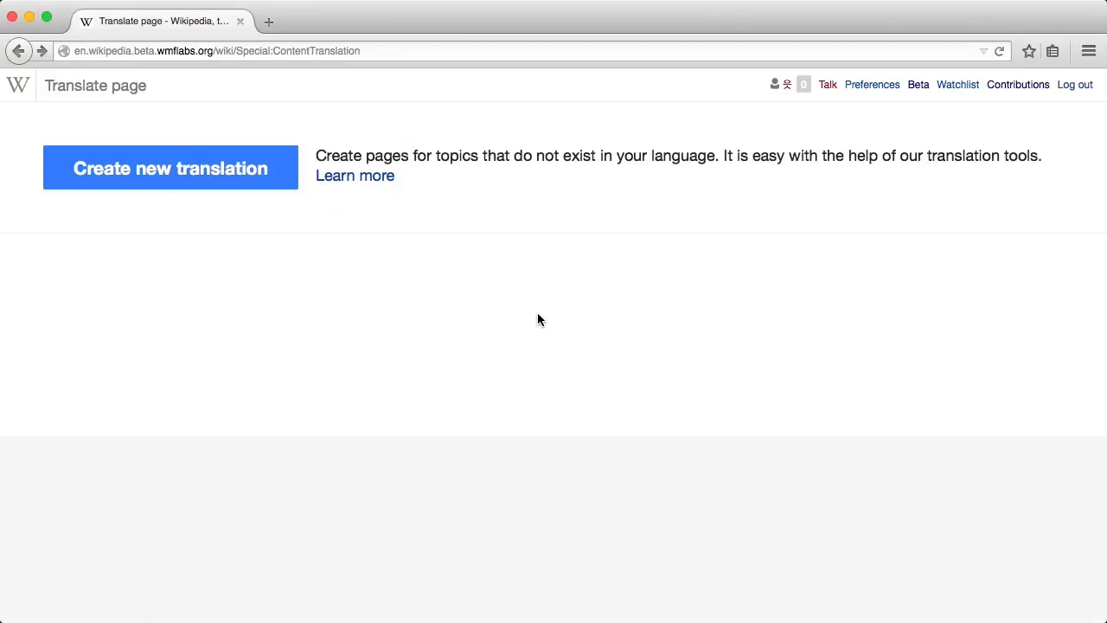
pyautogui.moveTo(170, 168)
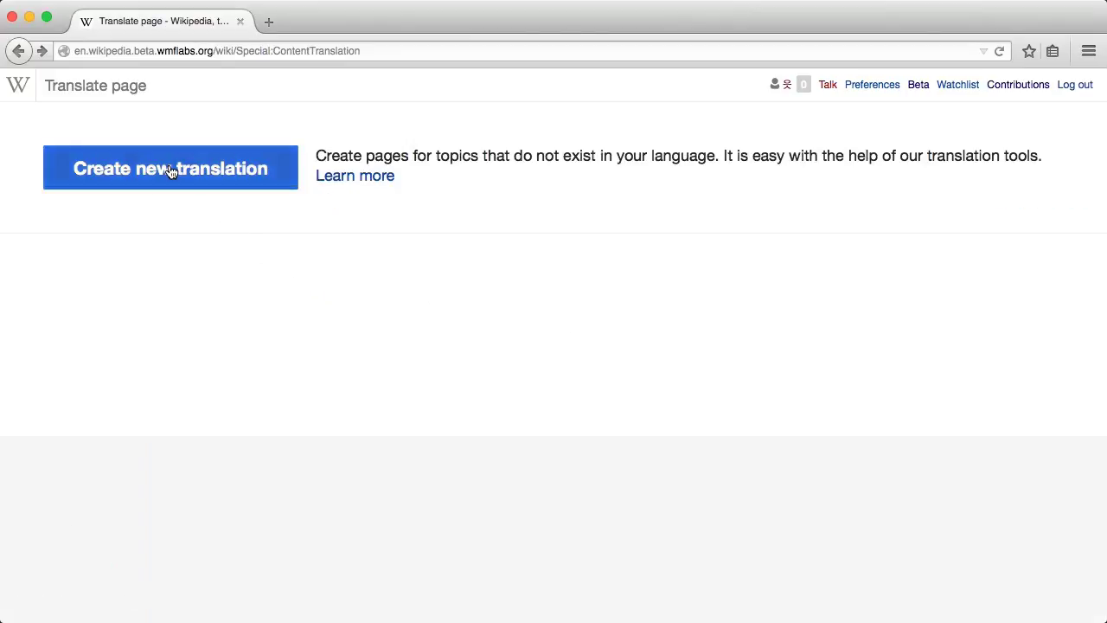
# Step: Search 'garam' and start translating Garam masala from español to català
pyautogui.click(170, 168)
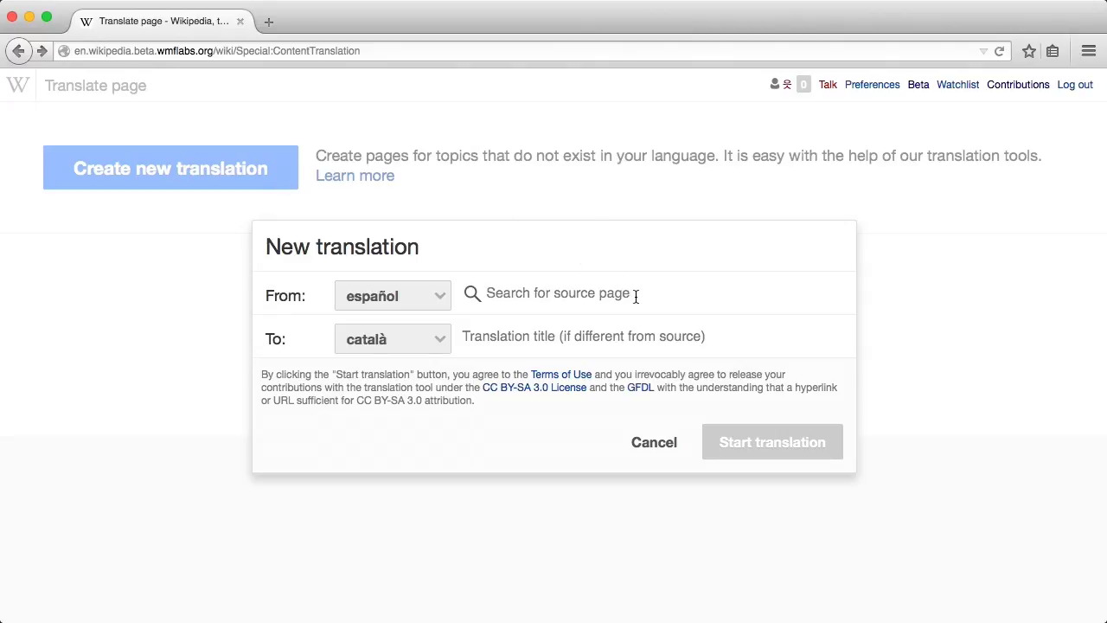
pyautogui.write('garam masala')
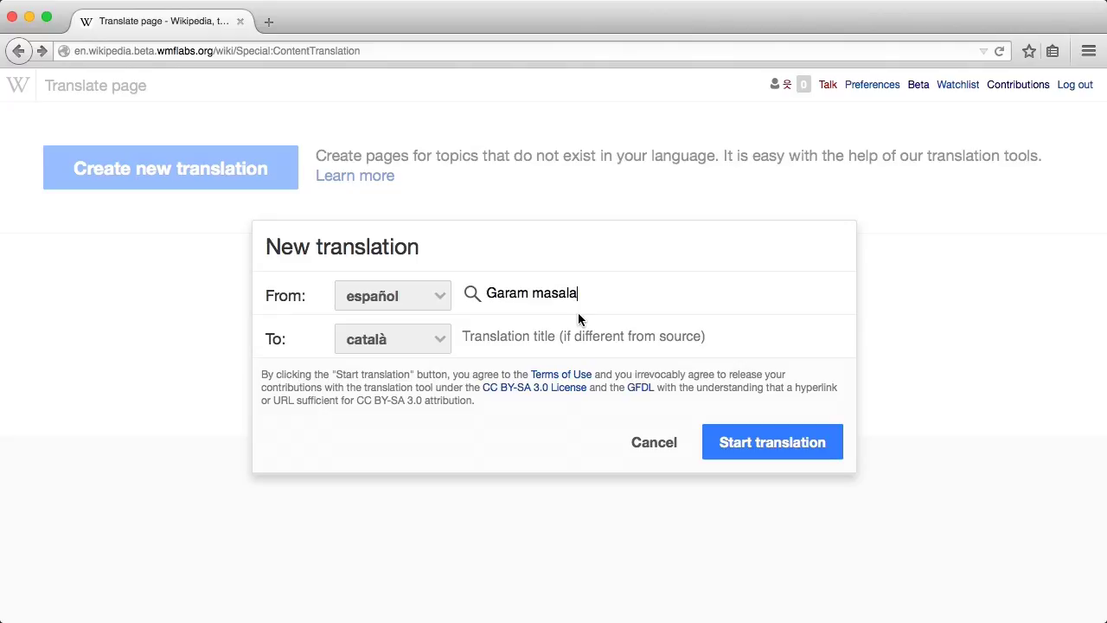
pyautogui.moveTo(753, 451)
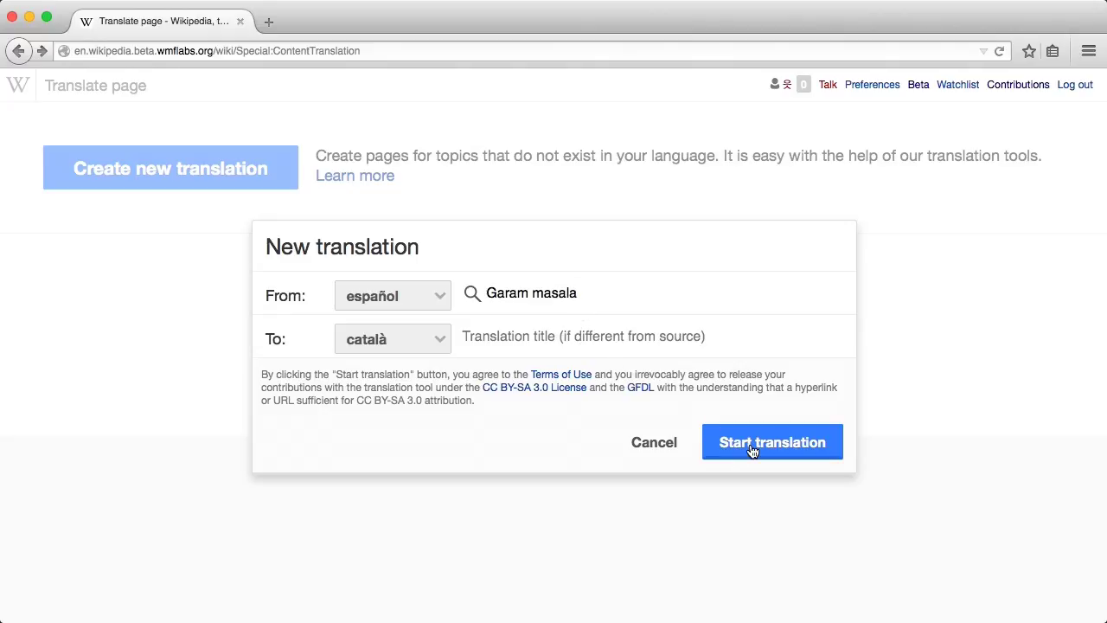
pyautogui.click(771, 442)
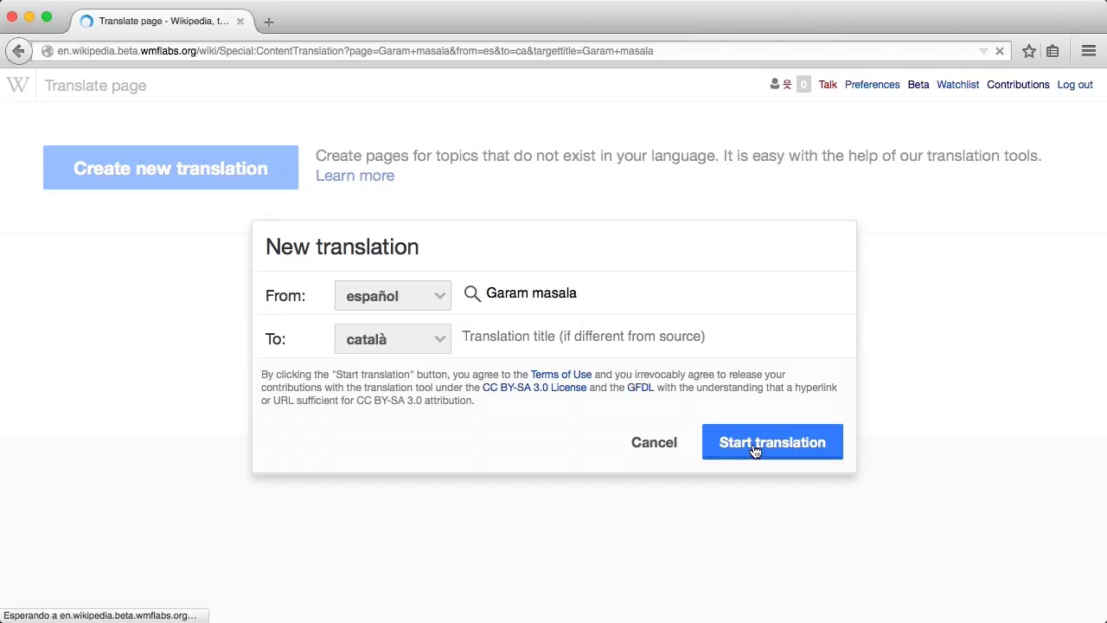
pyautogui.click(771, 442)
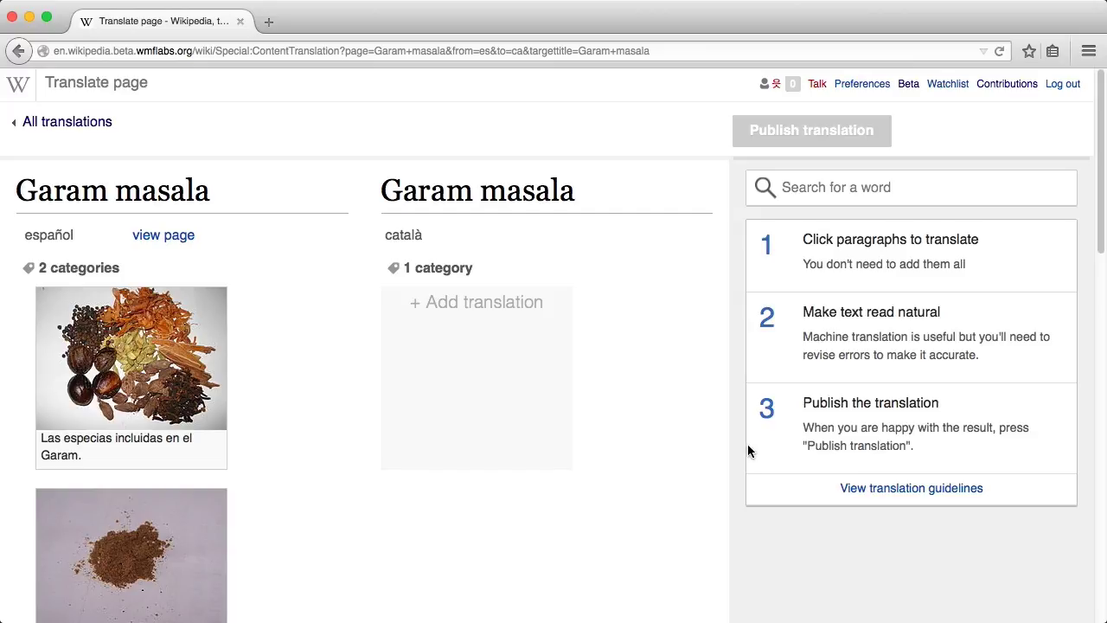
pyautogui.scroll(-3)
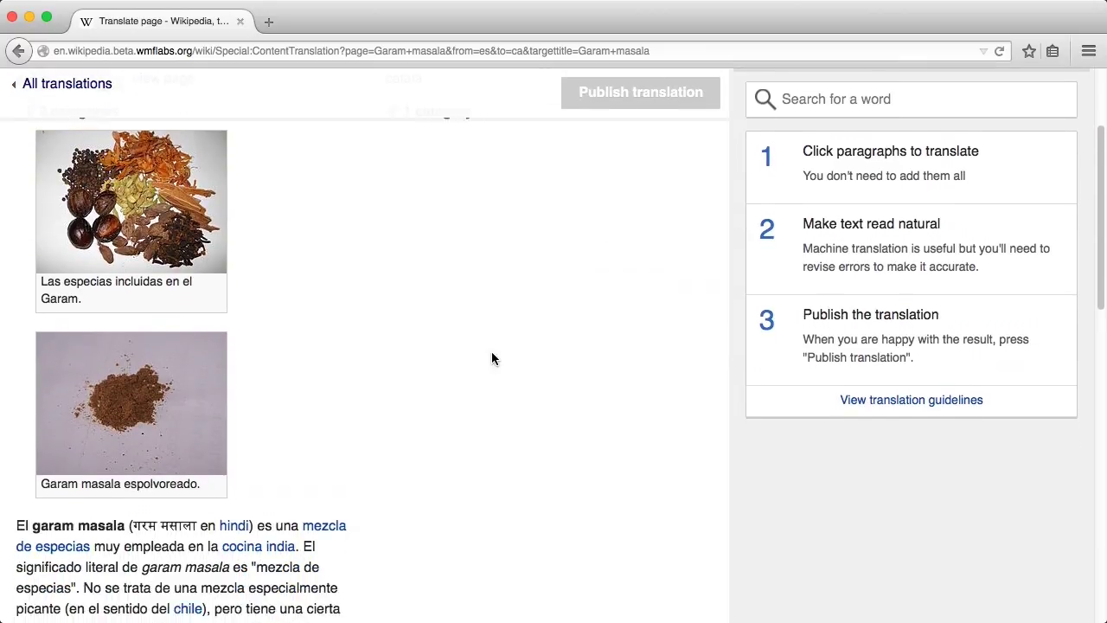
pyautogui.scroll(-3)
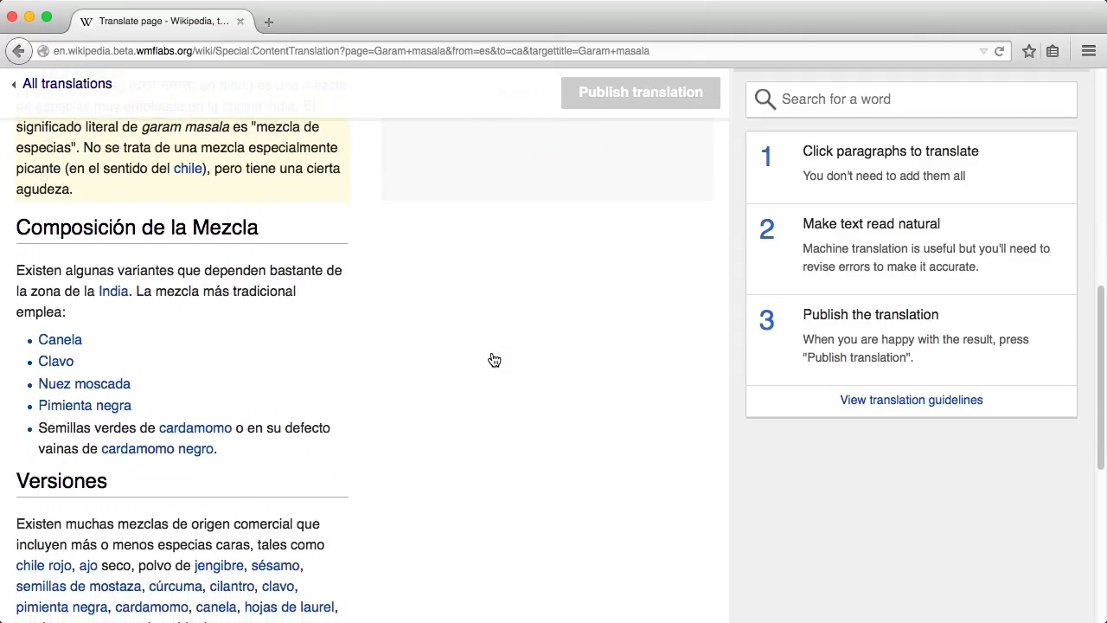
pyautogui.scroll(-3)
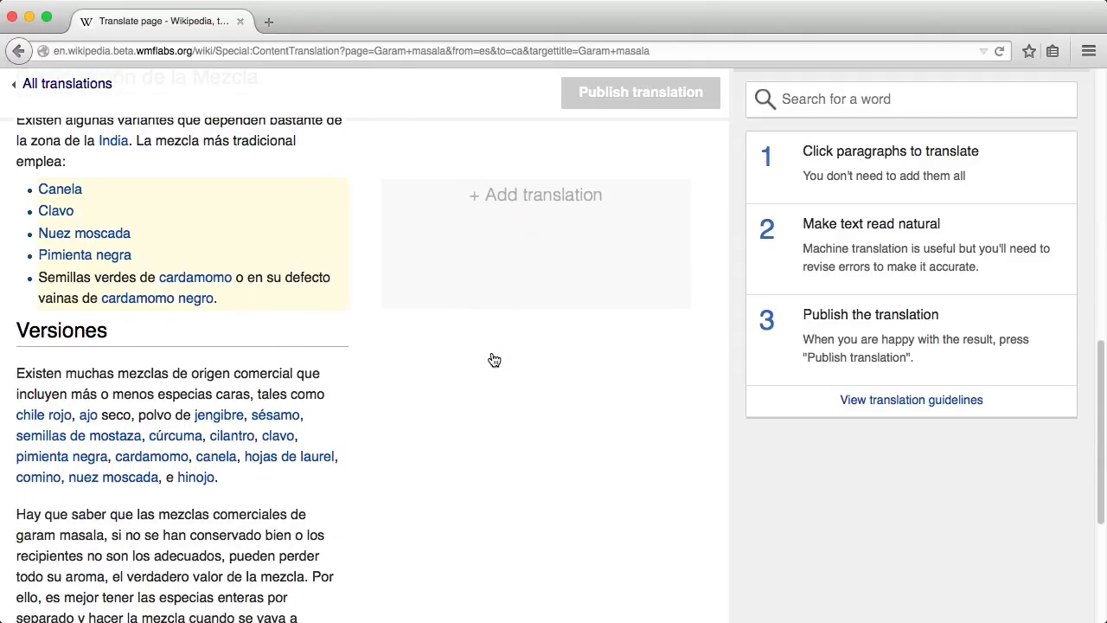
pyautogui.scroll(-3)
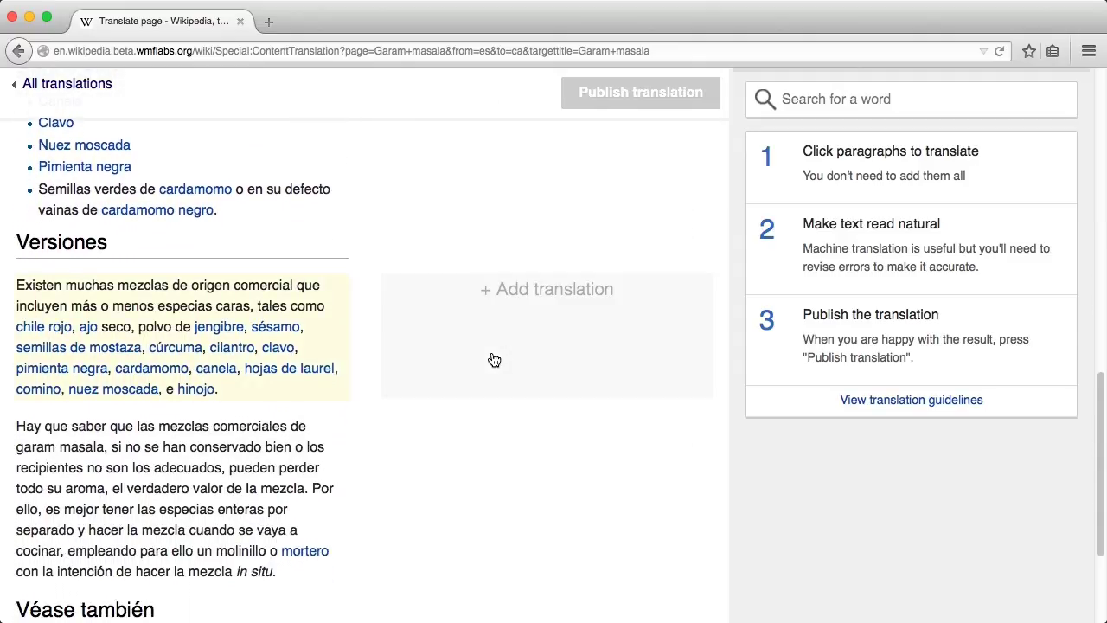
pyautogui.scroll(-3)
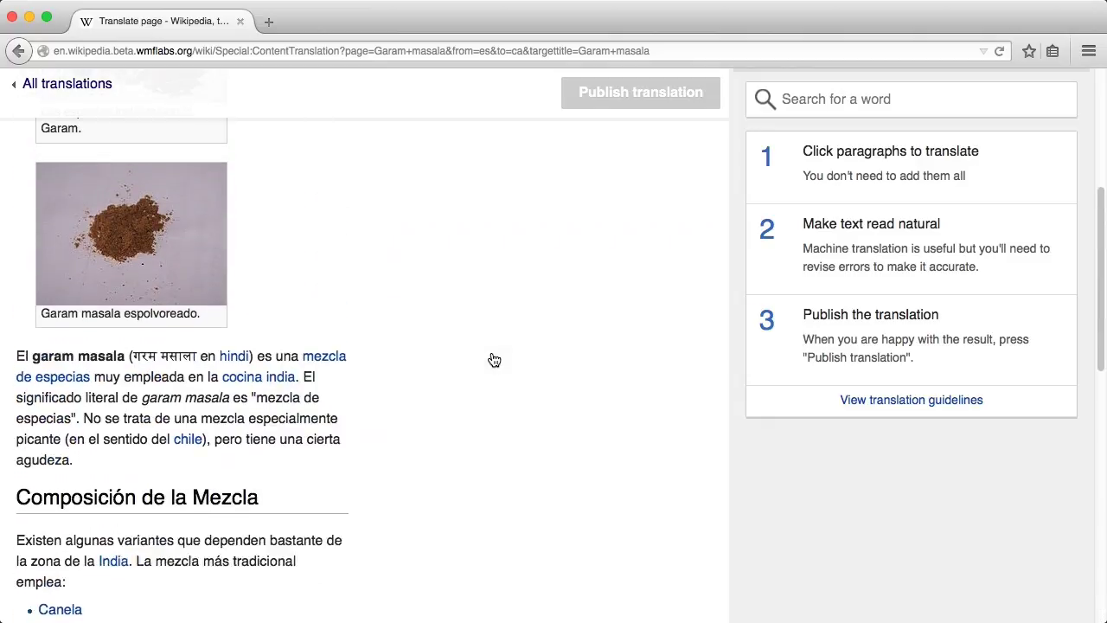
pyautogui.scroll(3)
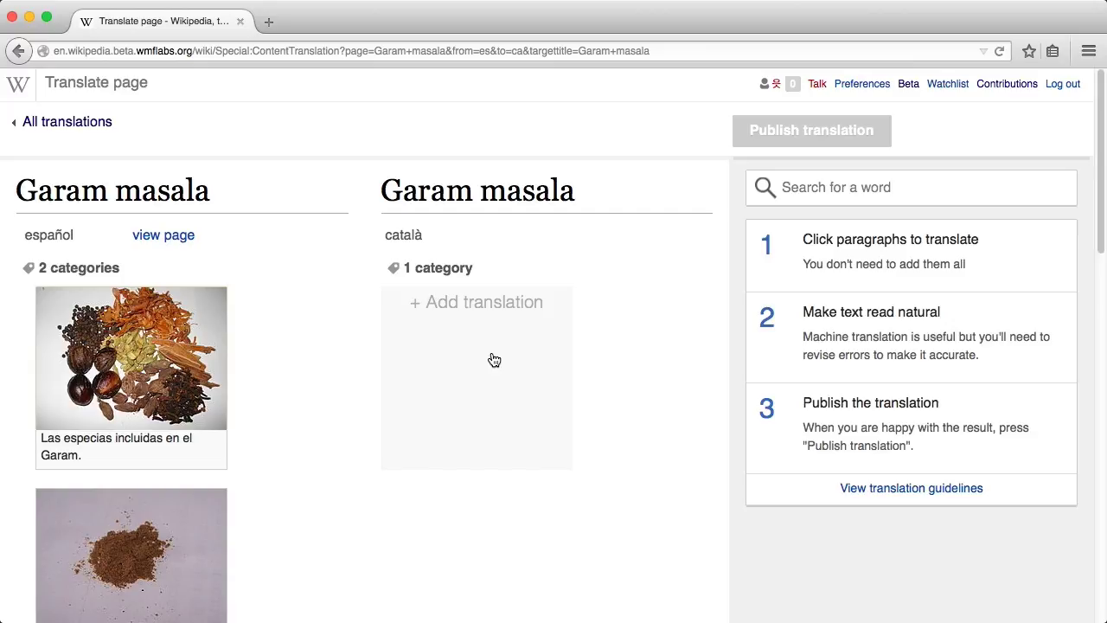
# Step: Add the translated images and change the caption word espolvoreado to 'empolvorat'
pyautogui.click(476, 376)
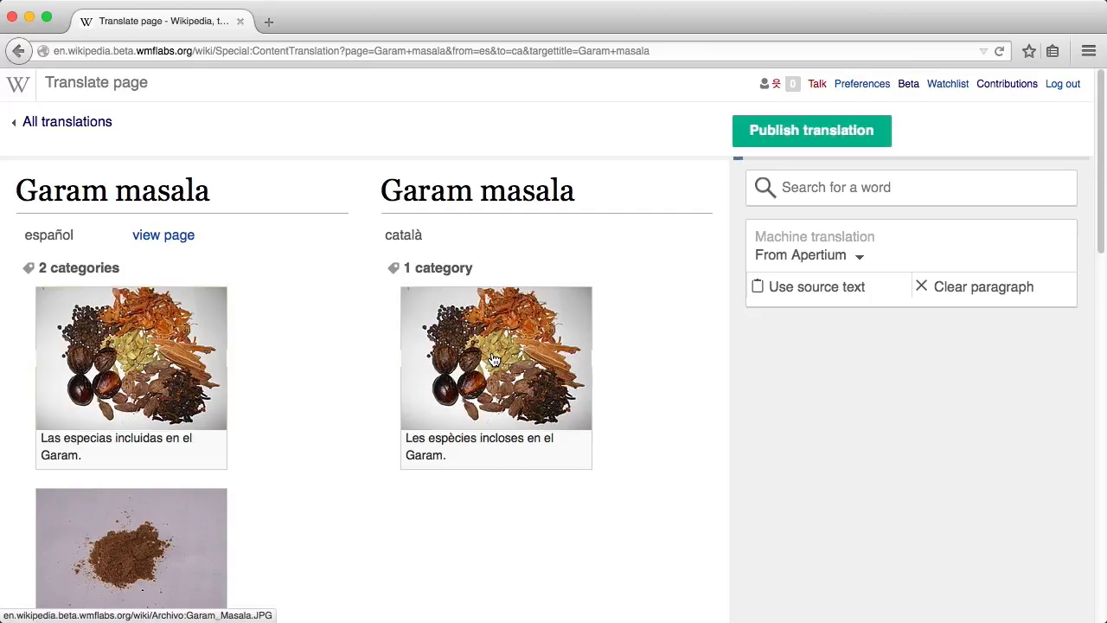
pyautogui.scroll(-3)
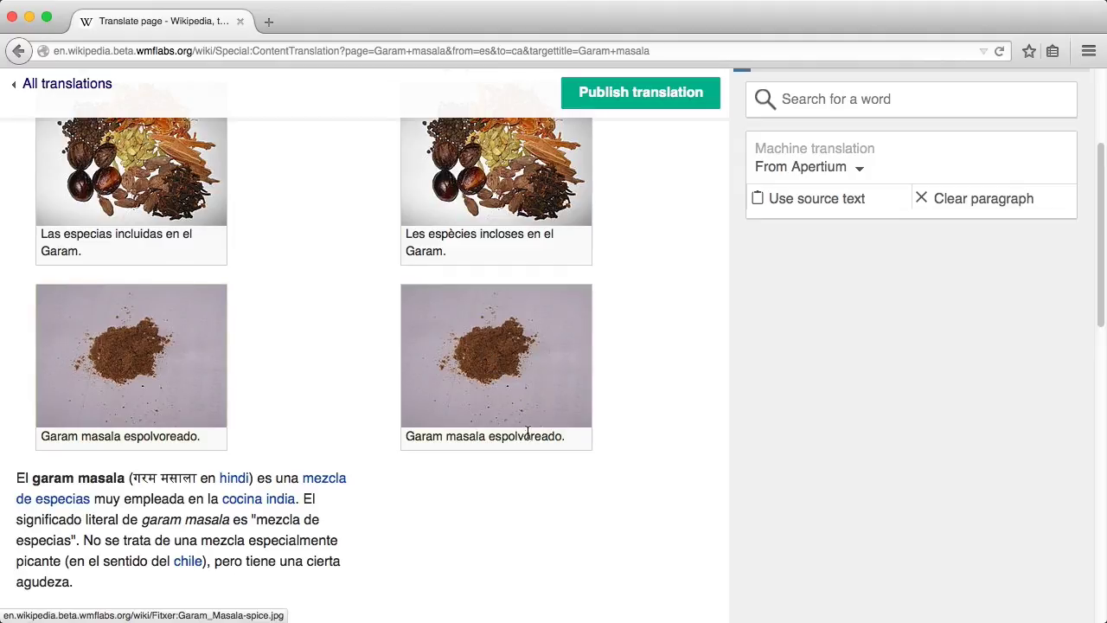
pyautogui.doubleClick(525, 436)
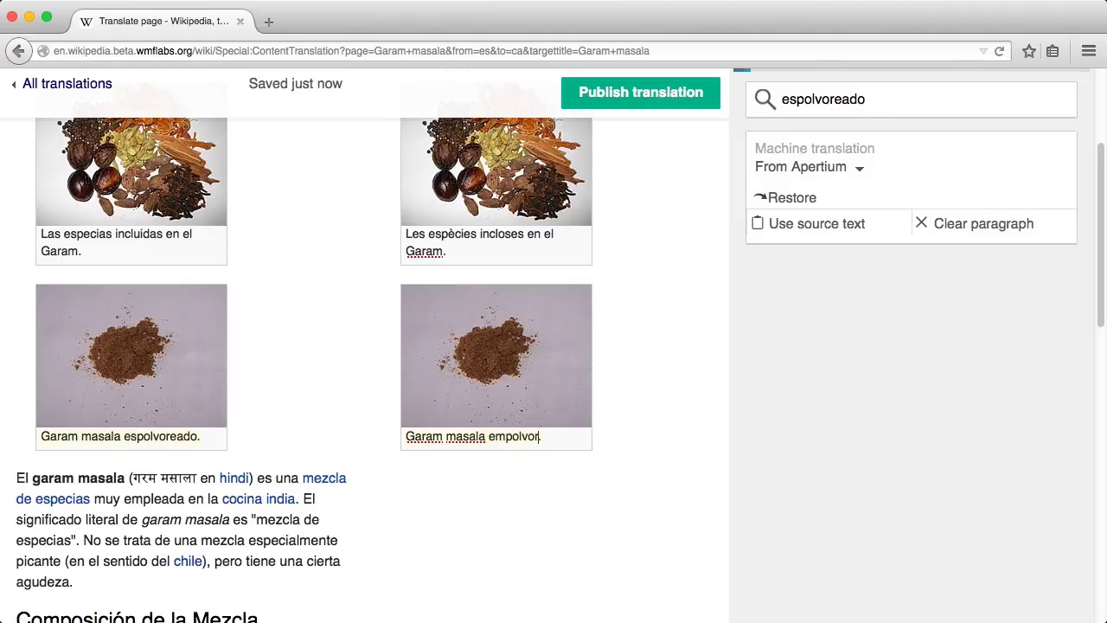
pyautogui.write('at')
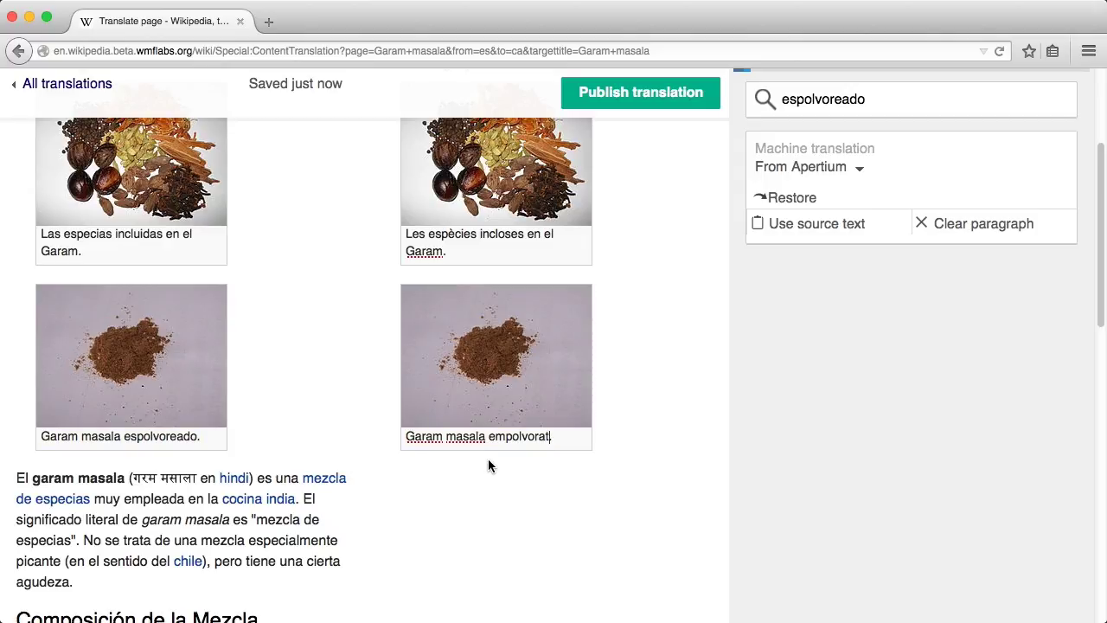
# Step: Add the translated intro paragraph and change the 'chile' link text to 'pebrot'
pyautogui.scroll(-3)
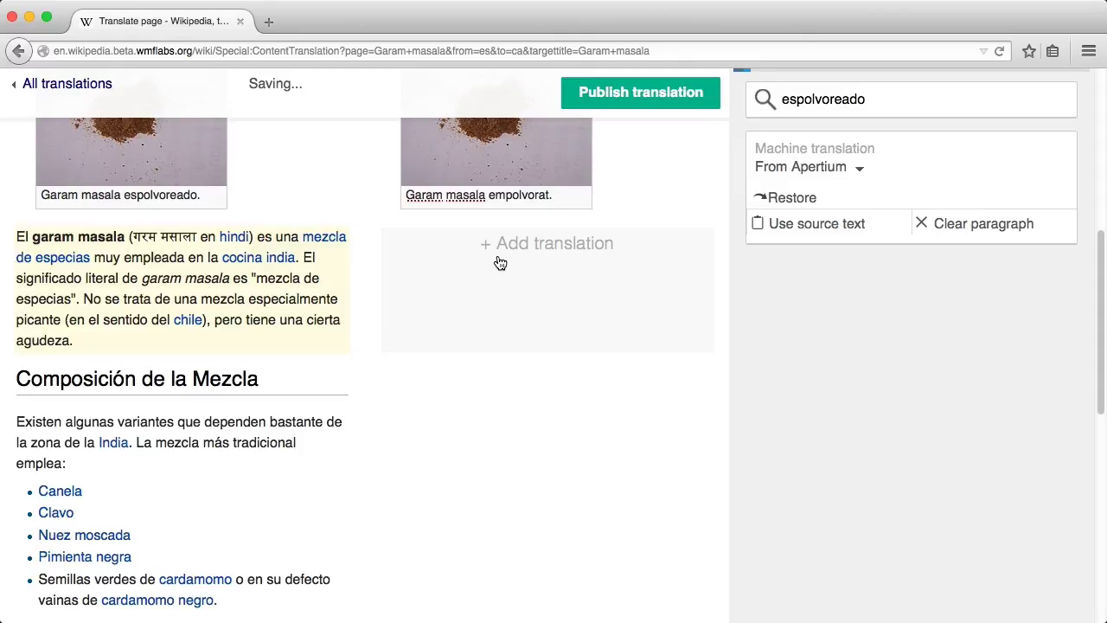
pyautogui.click(547, 243)
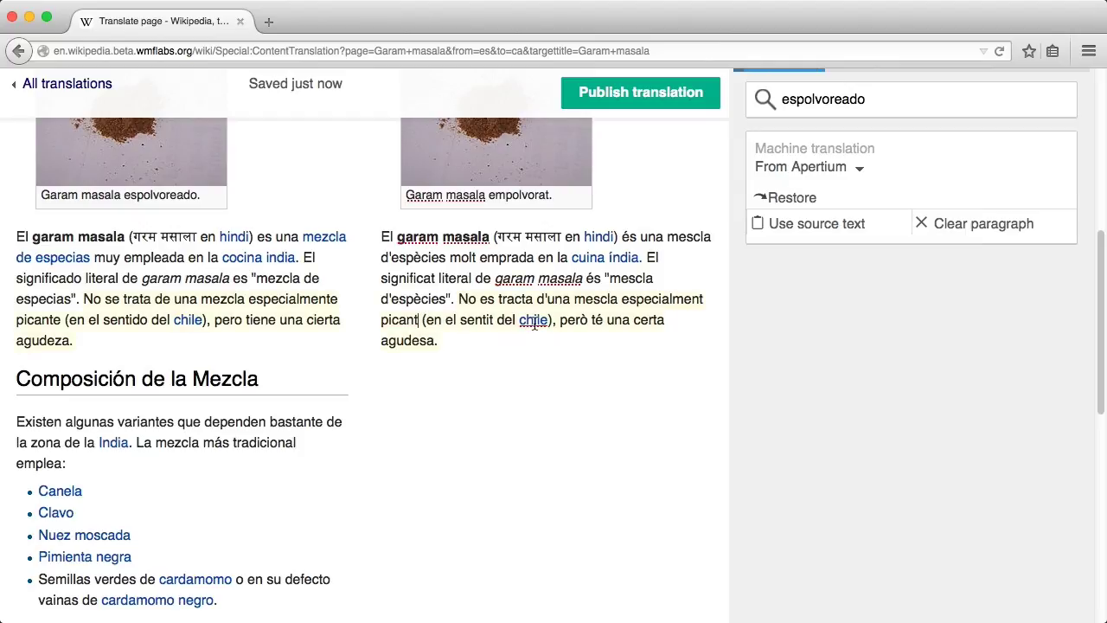
pyautogui.click(533, 319)
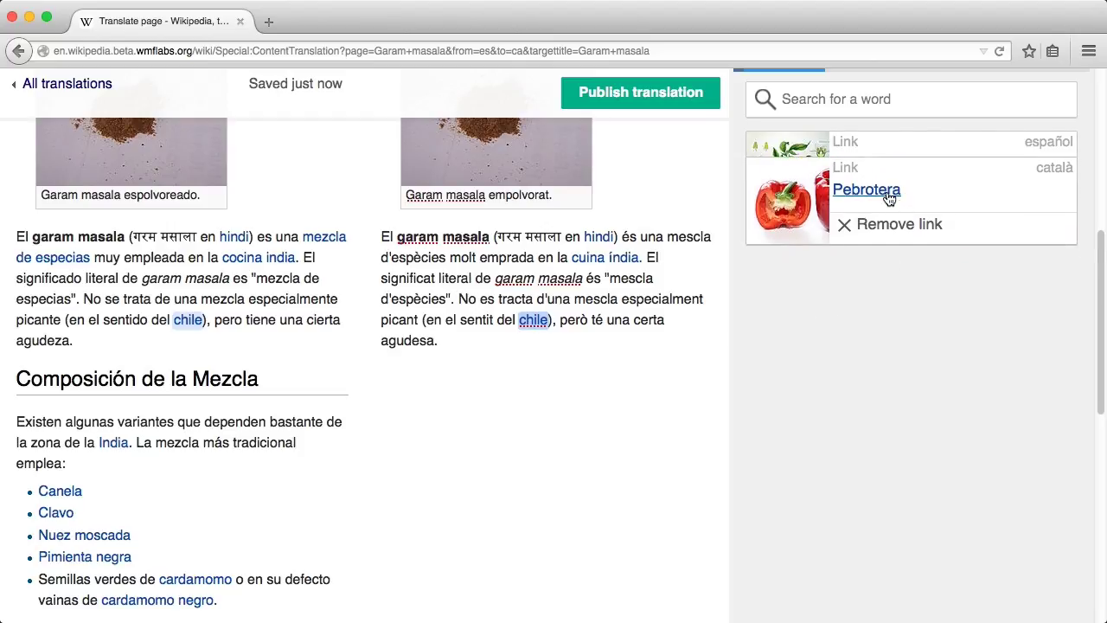
pyautogui.click(866, 190)
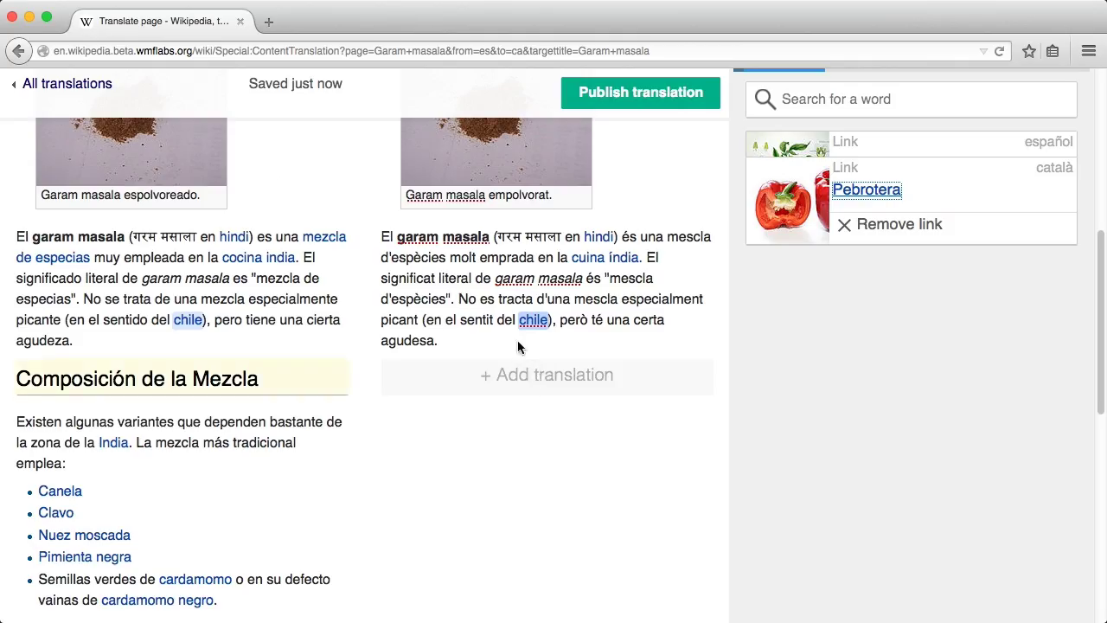
pyautogui.click(532, 320)
pyautogui.write('pebrot')
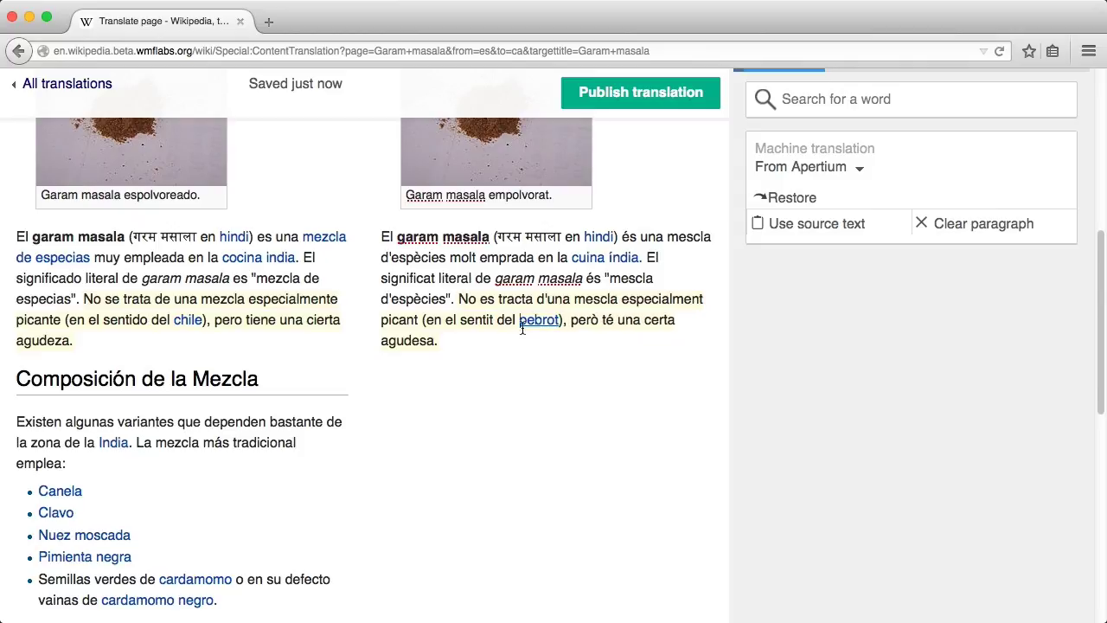
# Step: Add machine translations through Versions and clear the commercial-blends paragraph
pyautogui.scroll(-3)
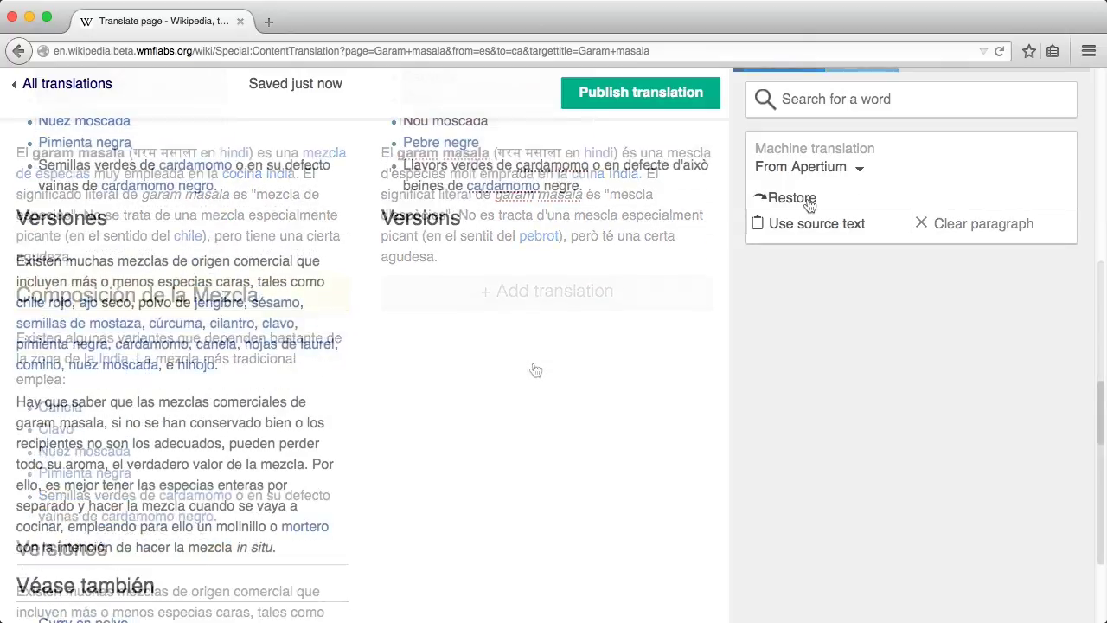
pyautogui.click(786, 198)
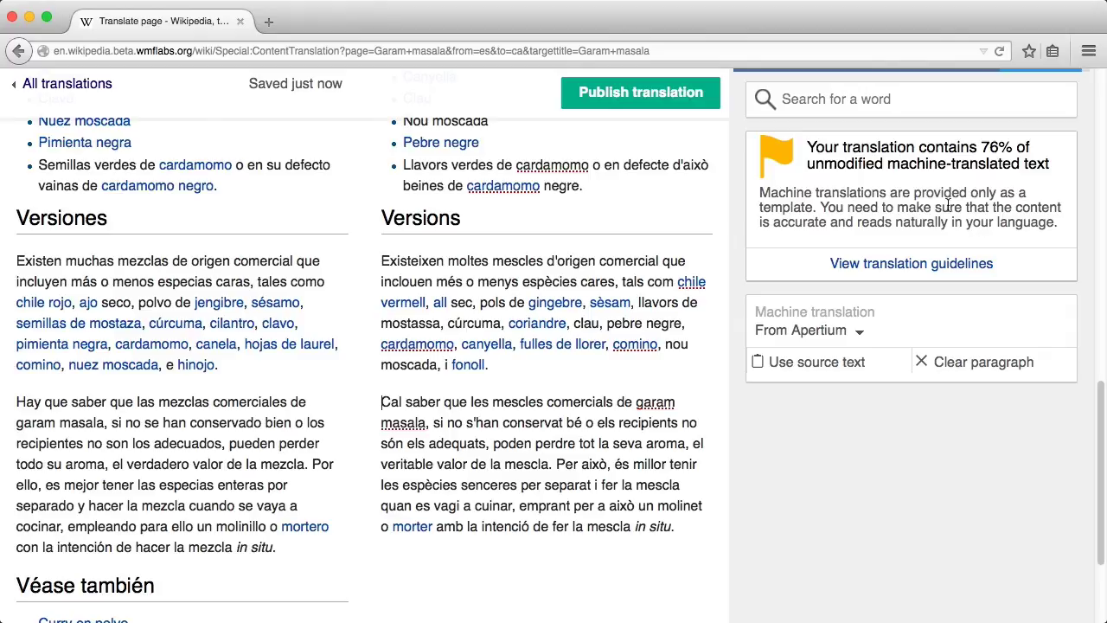
pyautogui.moveTo(963, 366)
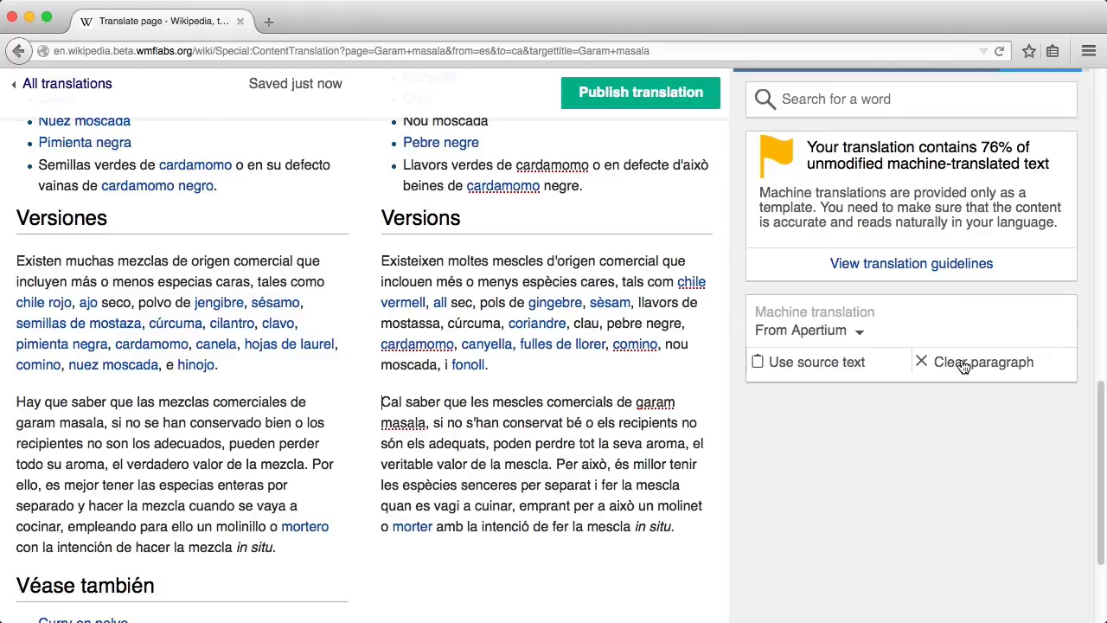
pyautogui.click(983, 361)
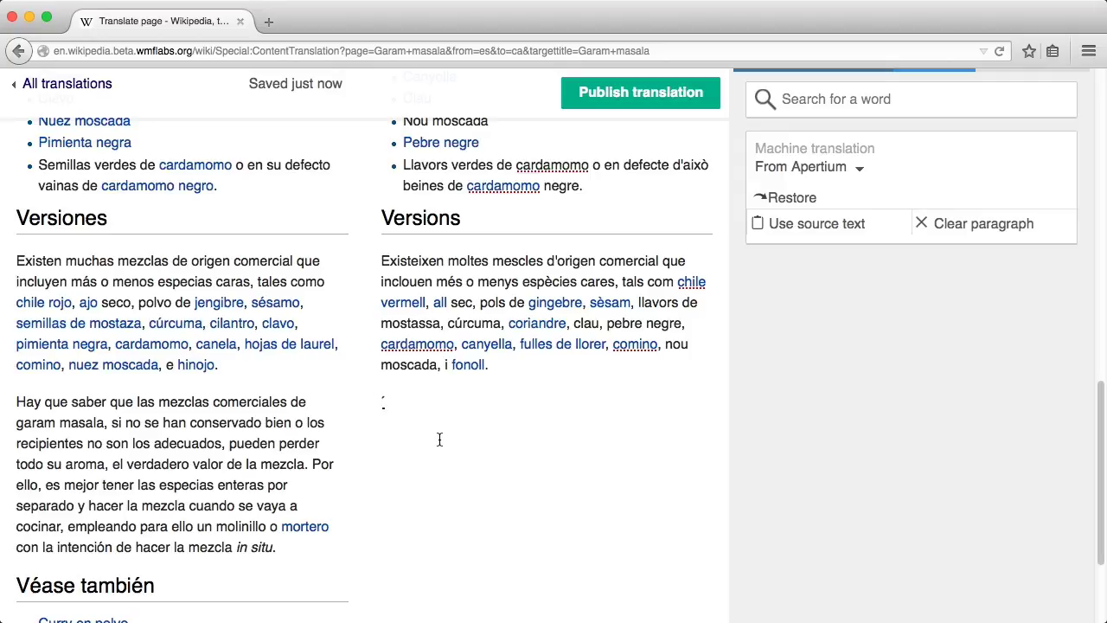
# Step: Write 'És recomanable preparar la mescla amb un morter' and link 'morter'
pyautogui.write('És')
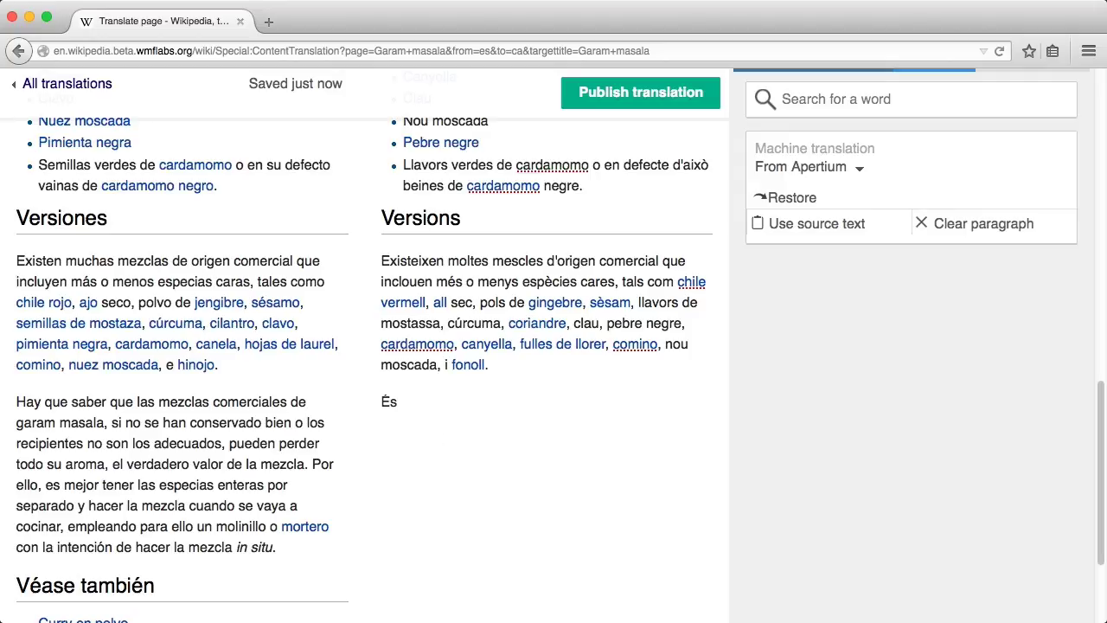
pyautogui.write('recomanab')
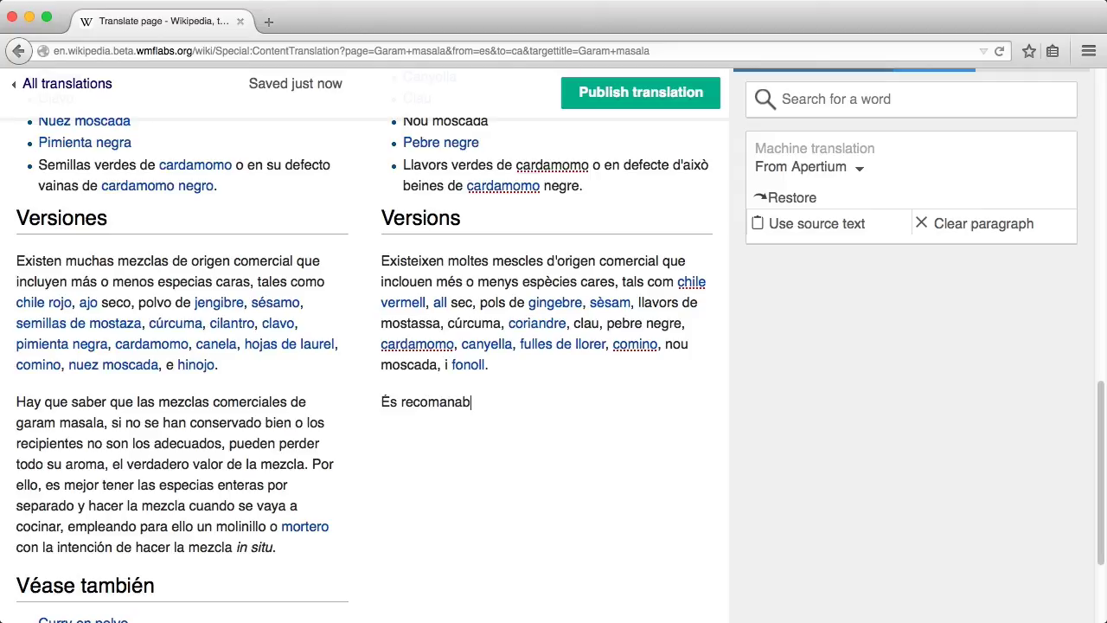
pyautogui.write('le preparar')
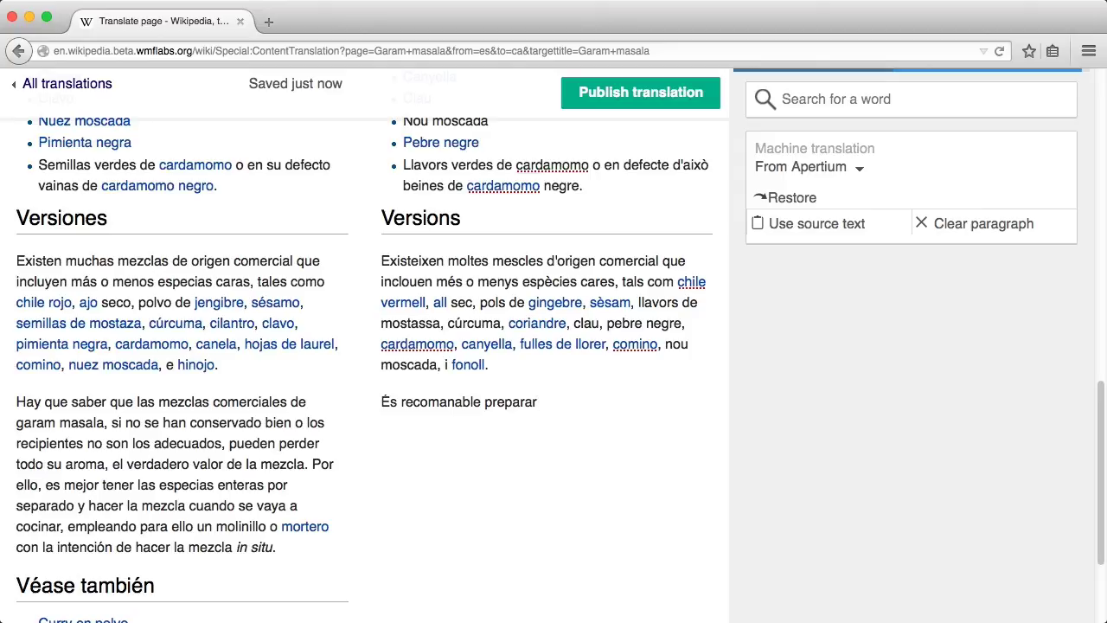
pyautogui.write('la mescla')
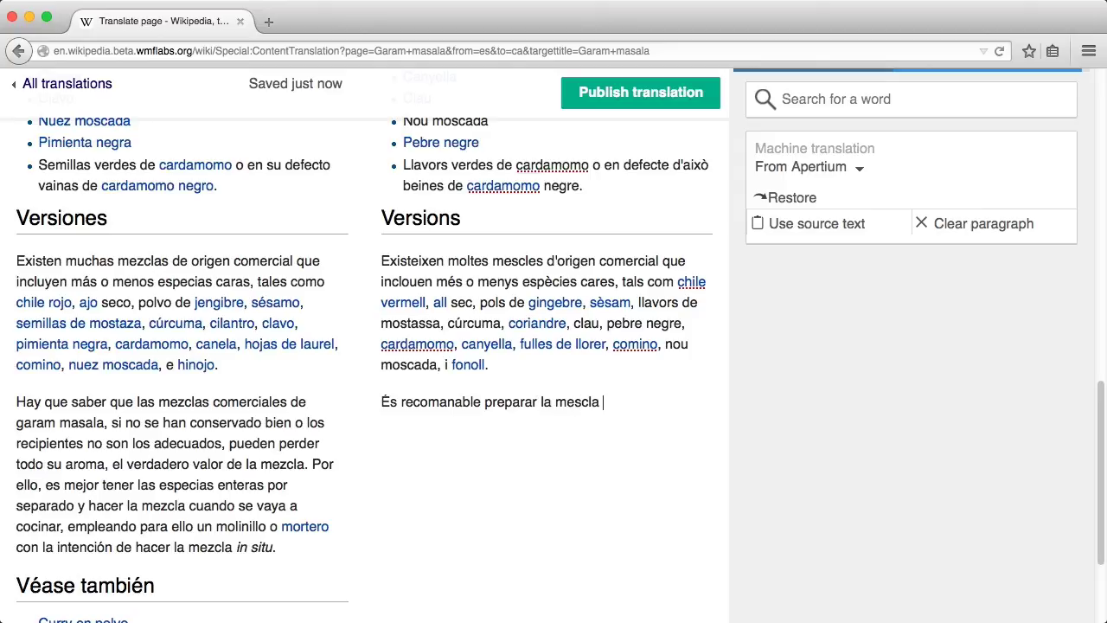
pyautogui.write('amb un')
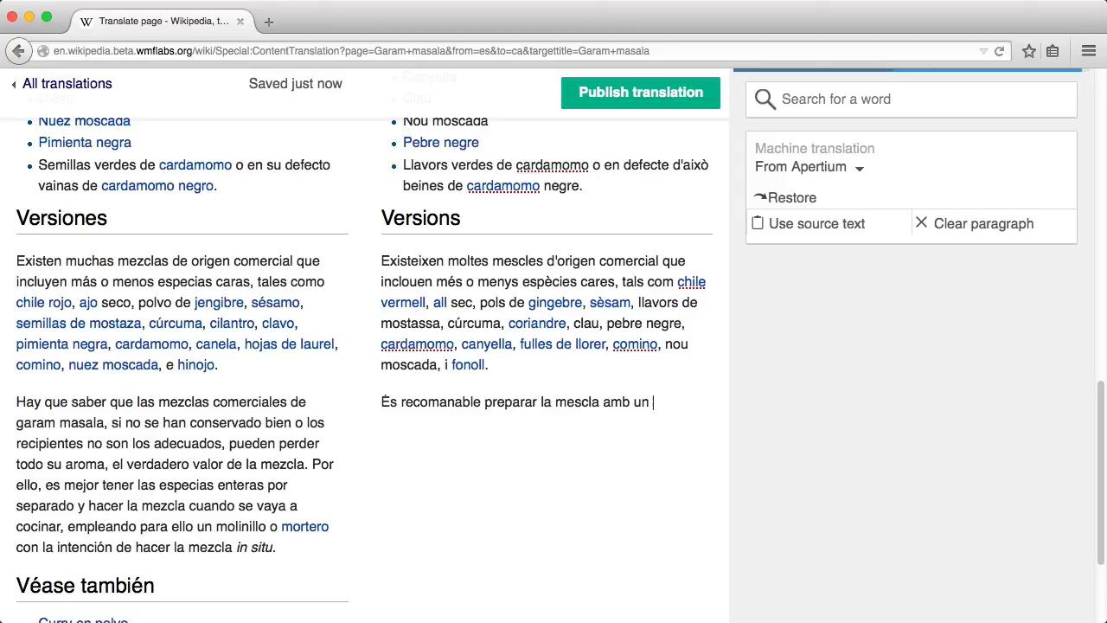
pyautogui.write('morter')
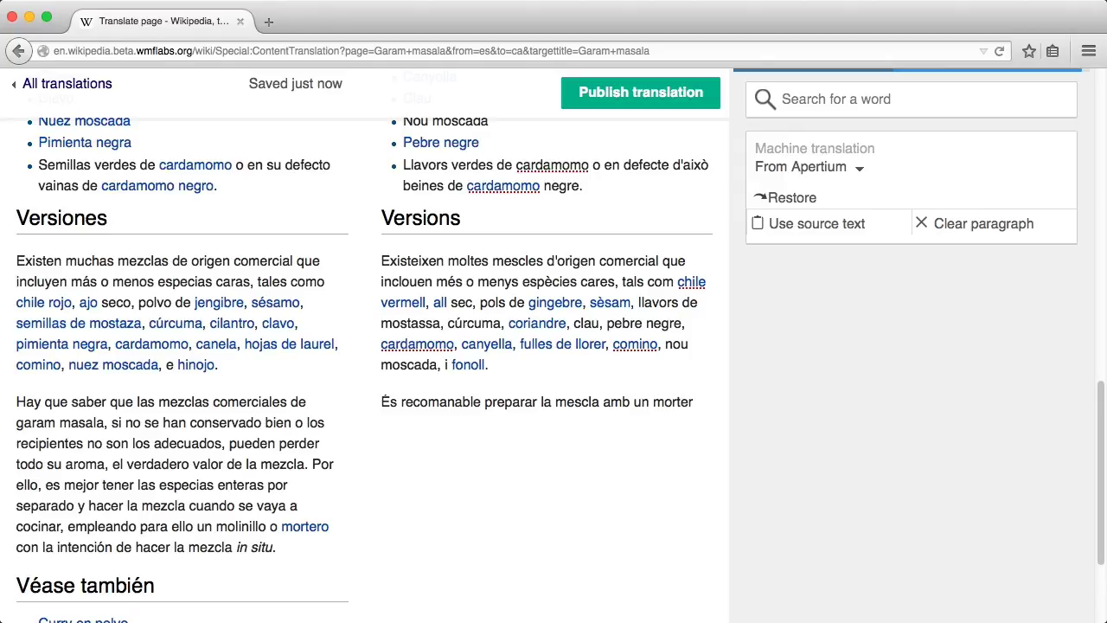
pyautogui.click(666, 401)
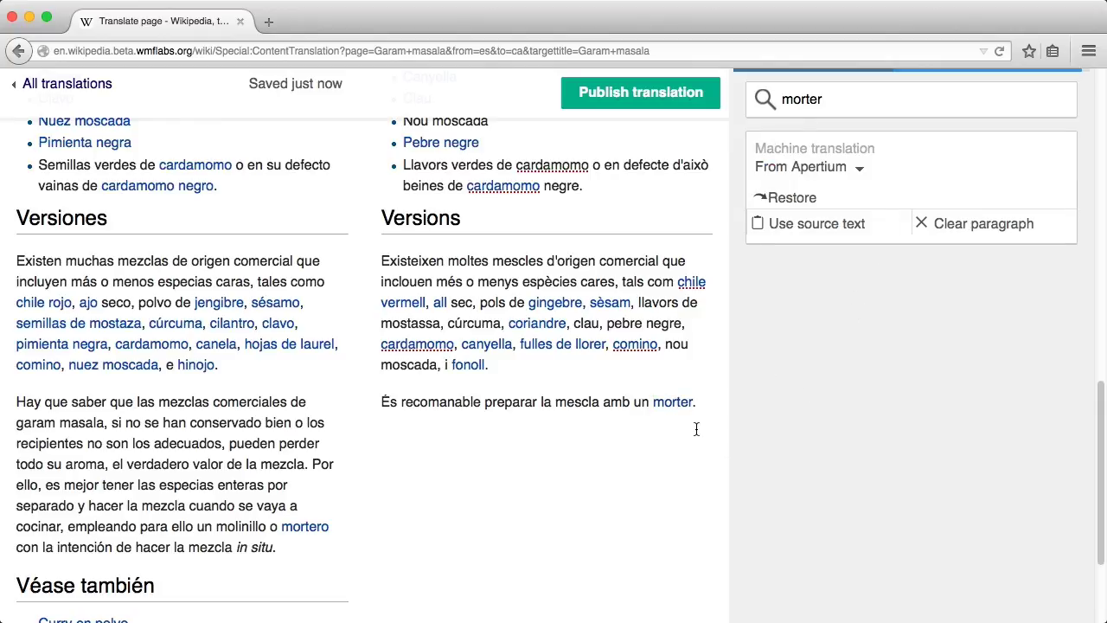
pyautogui.scroll(-3)
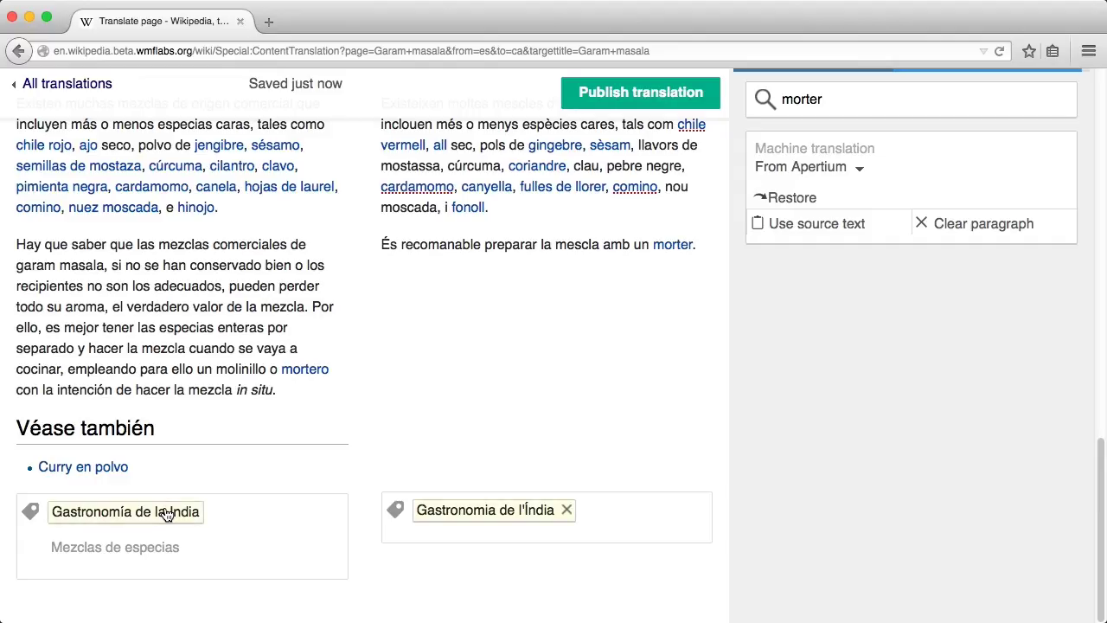
# Step: Scroll to the top and go to All translations, showing Garam masala as a draft
pyautogui.scroll(3)
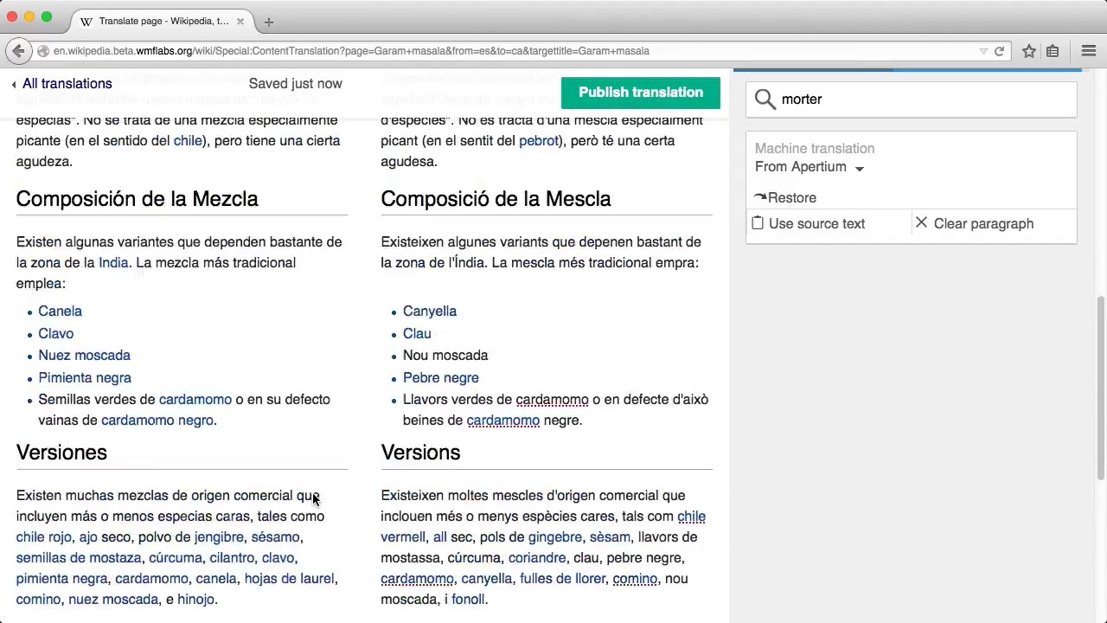
pyautogui.scroll(3)
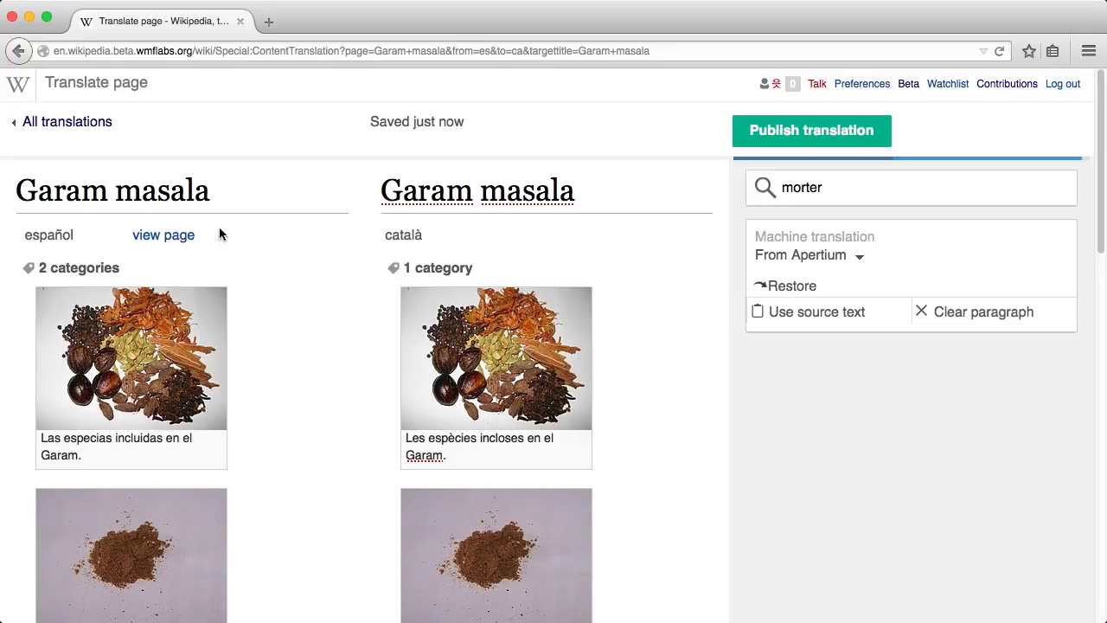
pyautogui.click(62, 121)
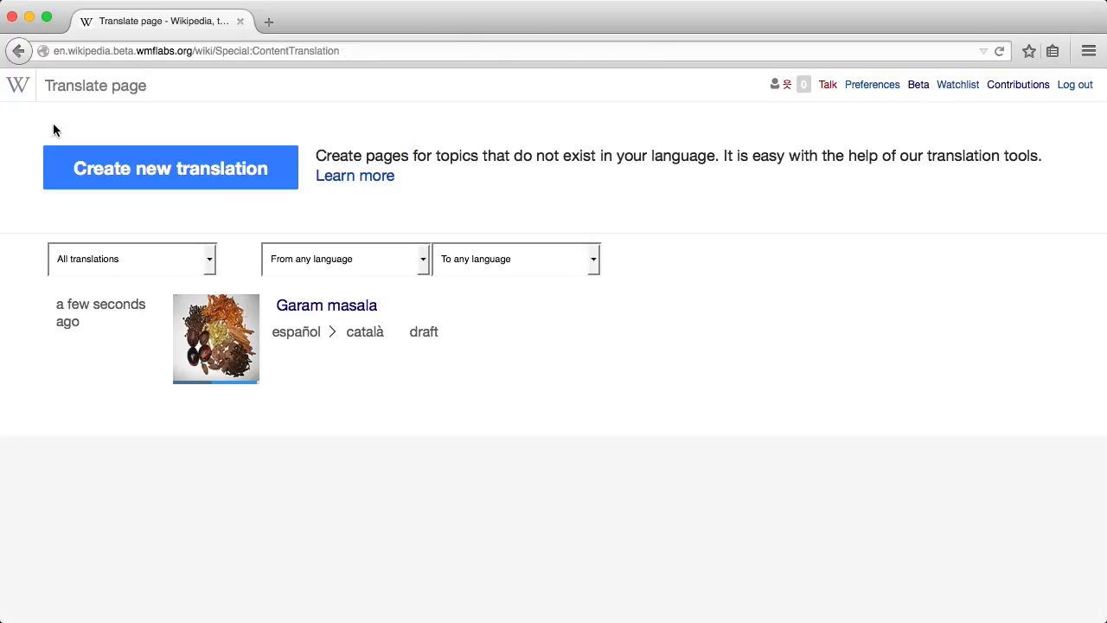
pyautogui.moveTo(146, 331)
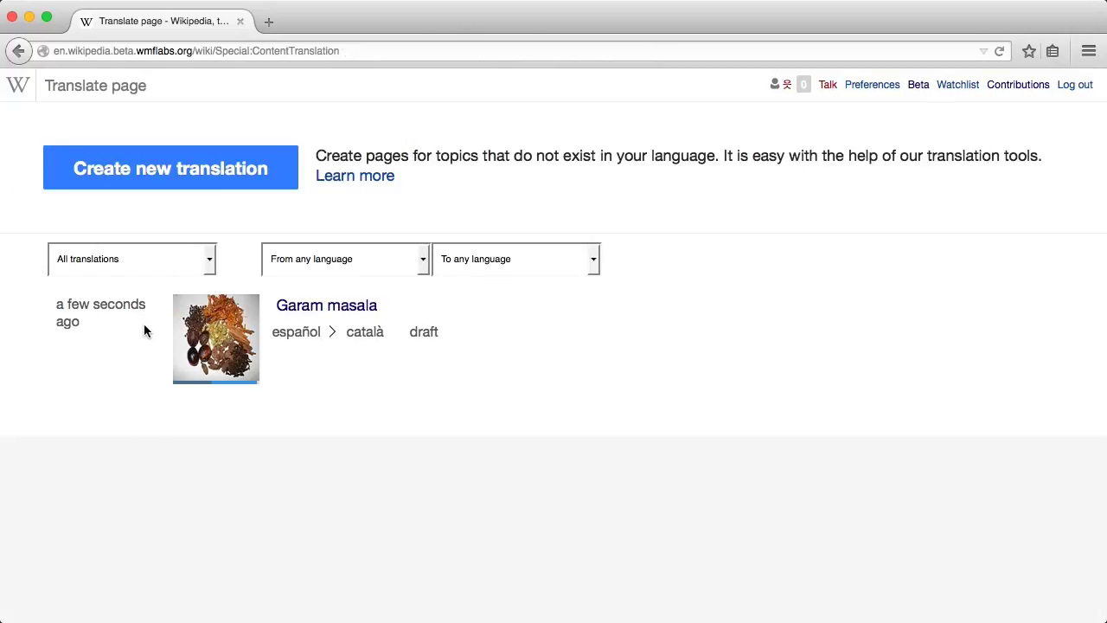
pyautogui.moveTo(354, 340)
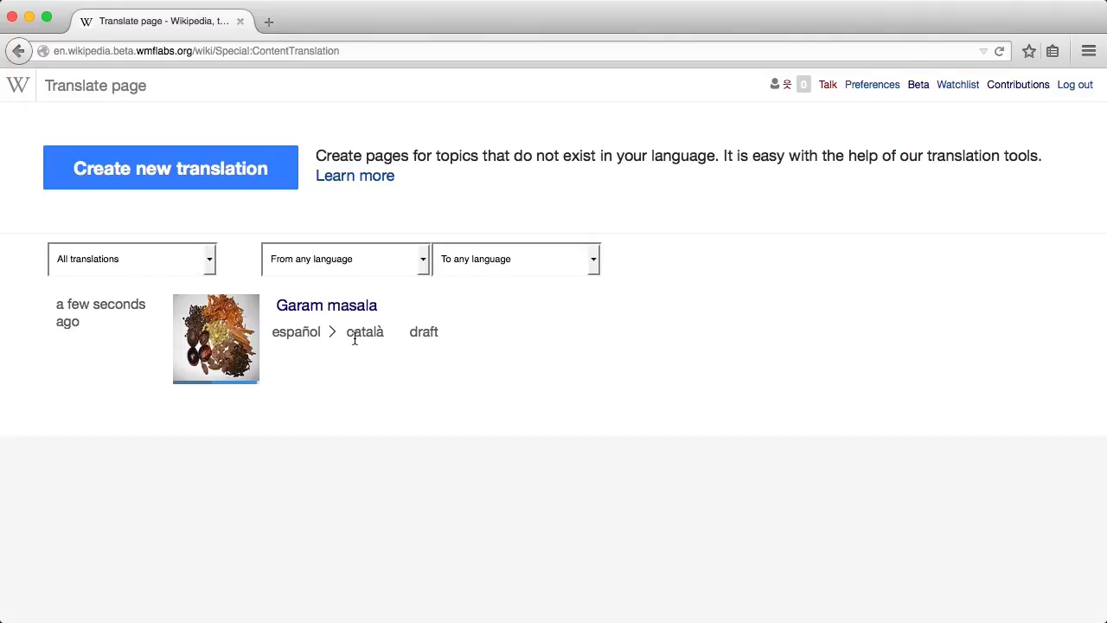
# Step: Reopen the Garam masala draft and publish it to Catalan Wikipedia
pyautogui.click(326, 305)
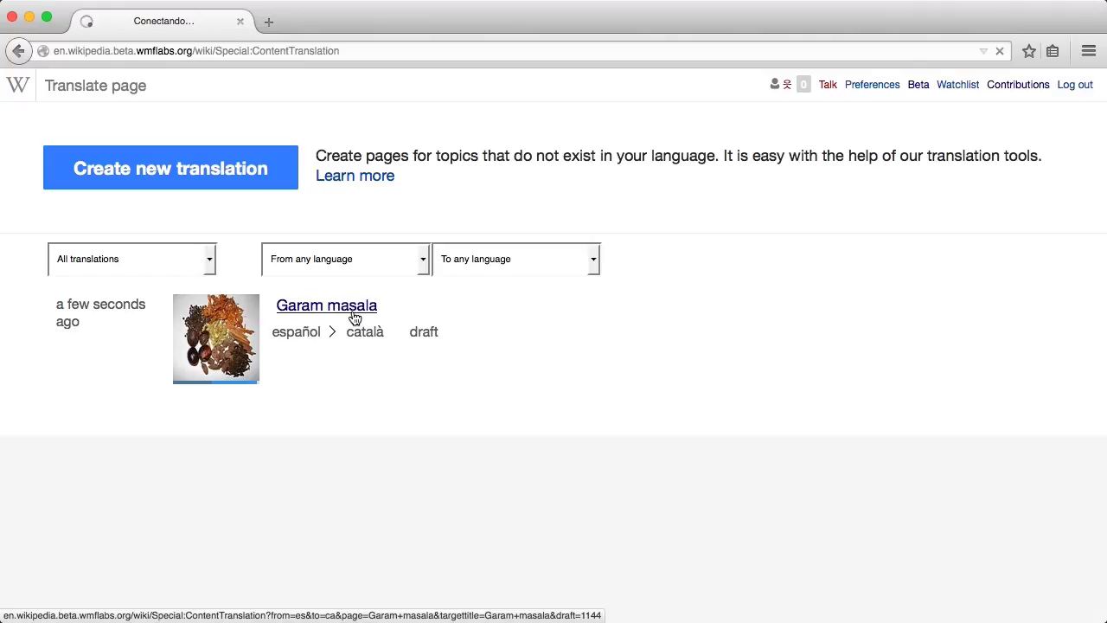
pyautogui.click(326, 306)
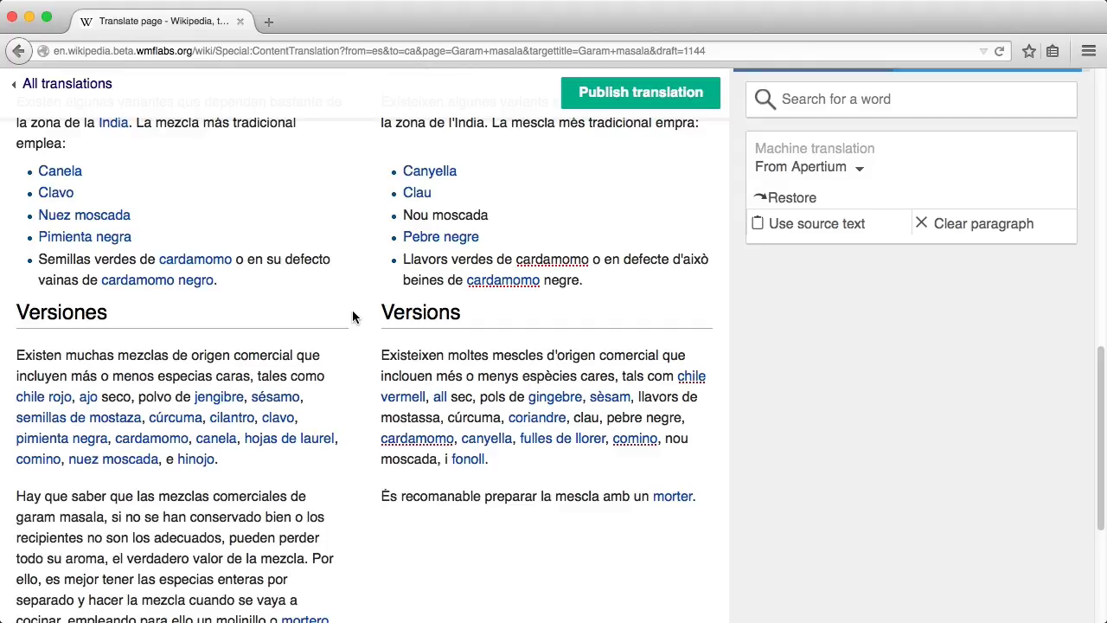
pyautogui.scroll(3)
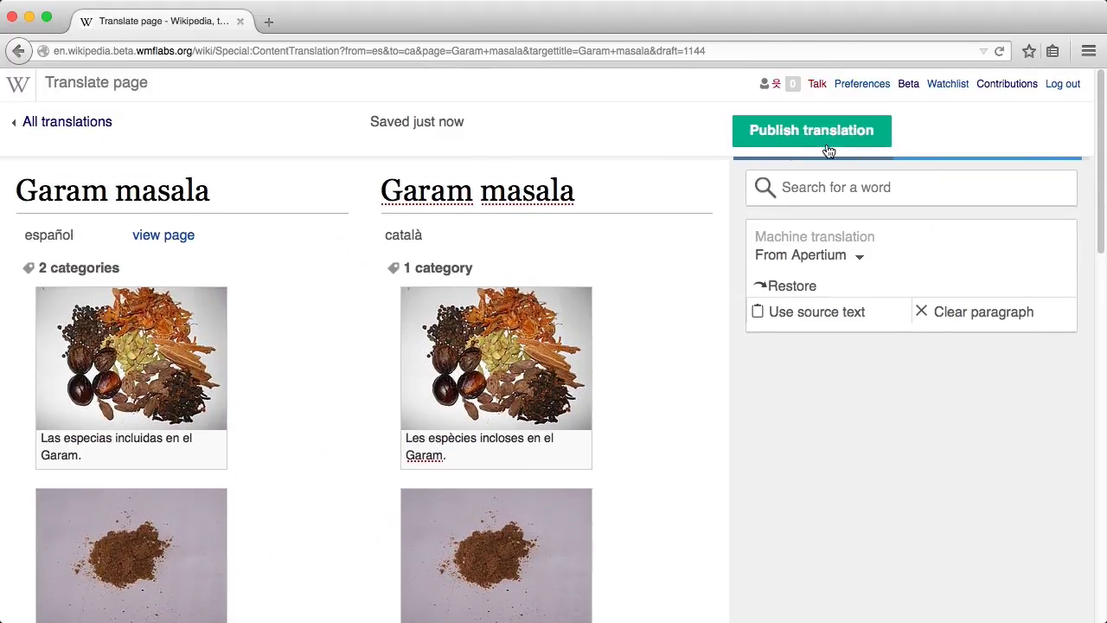
pyautogui.click(810, 131)
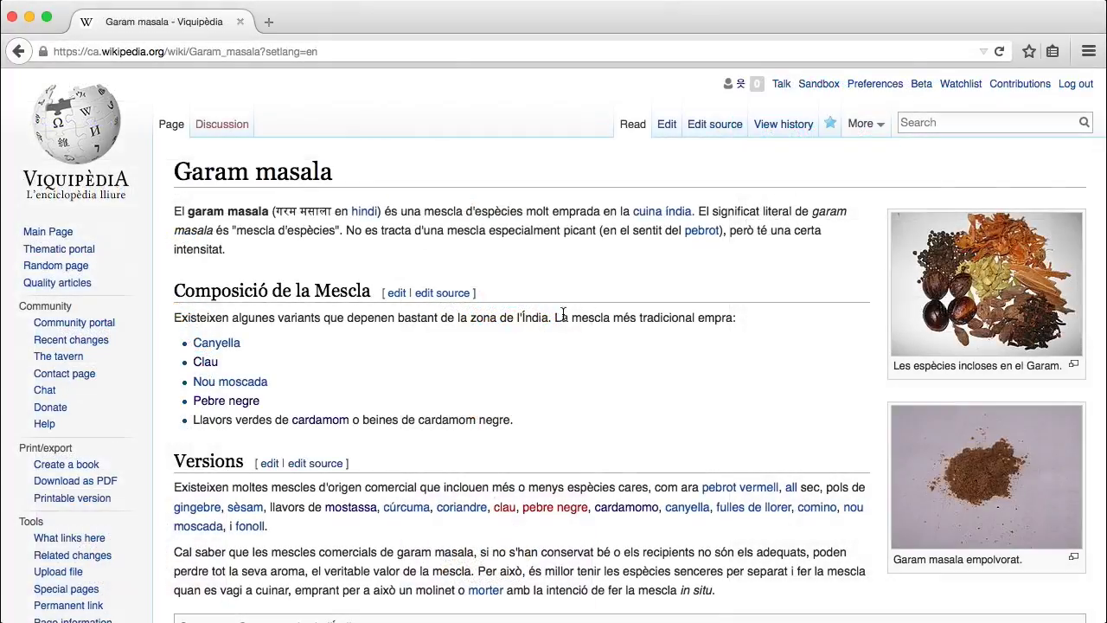
pyautogui.scroll(-3)
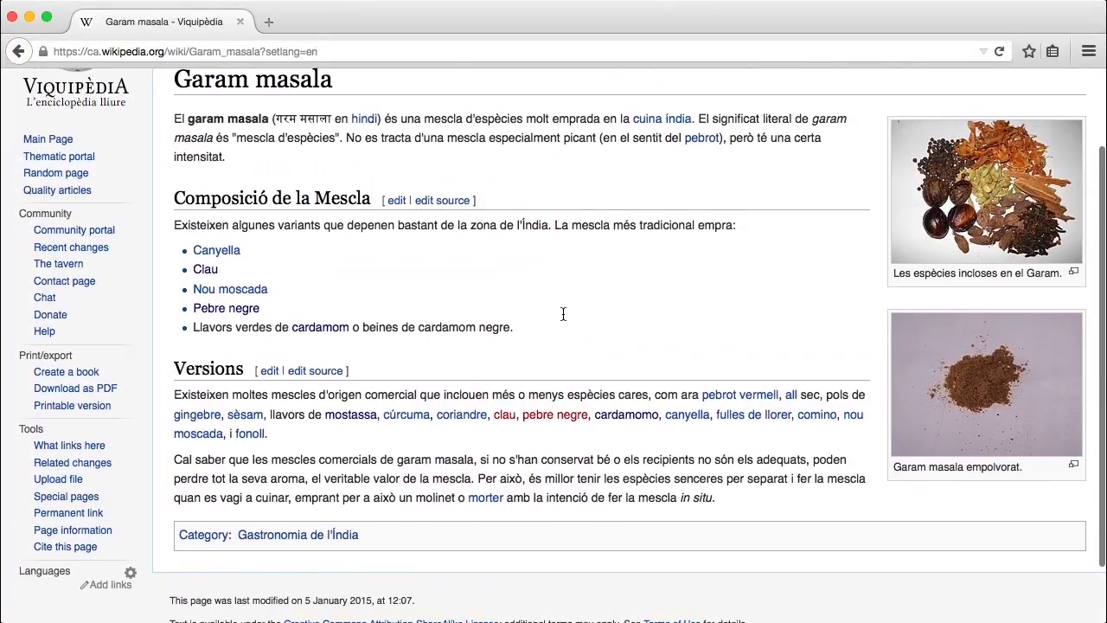
pyautogui.scroll(-3)
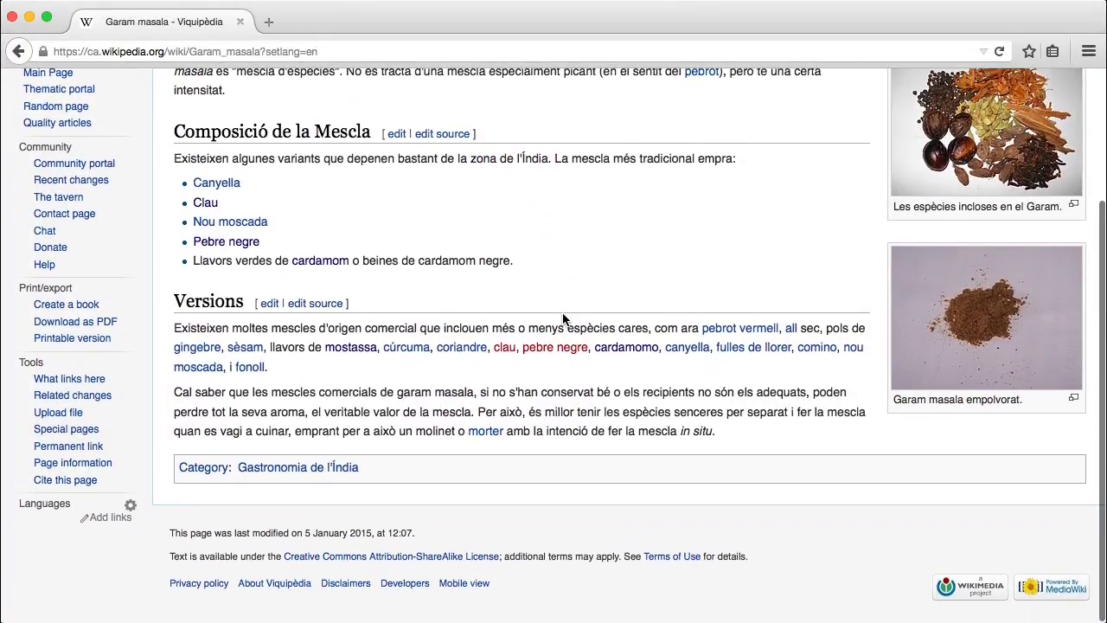
pyautogui.scroll(3)
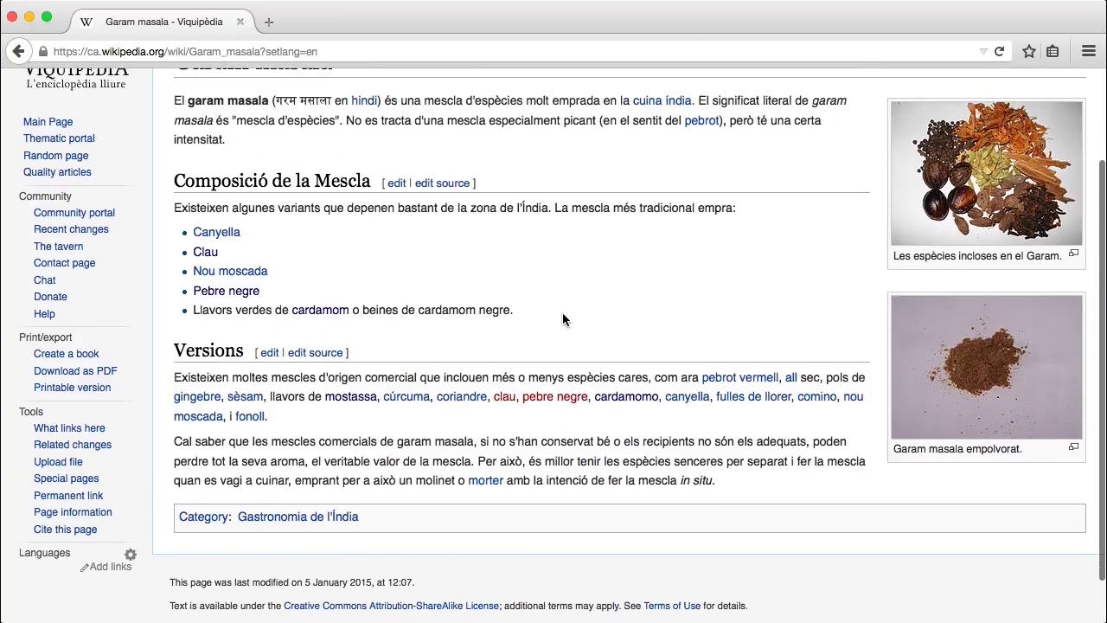
pyautogui.scroll(3)
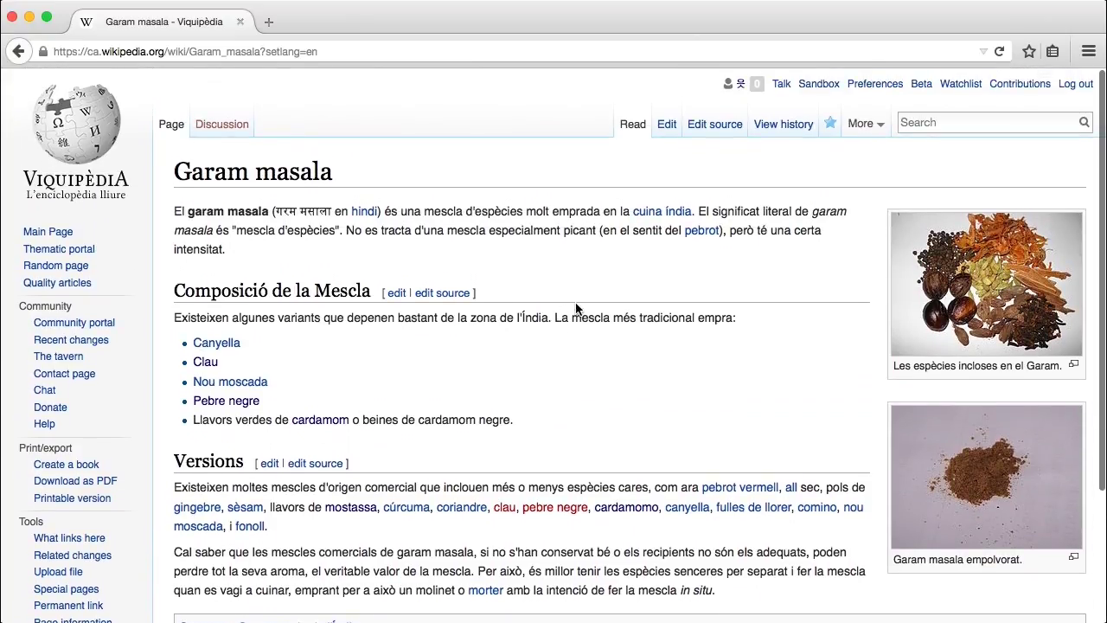
pyautogui.moveTo(666, 124)
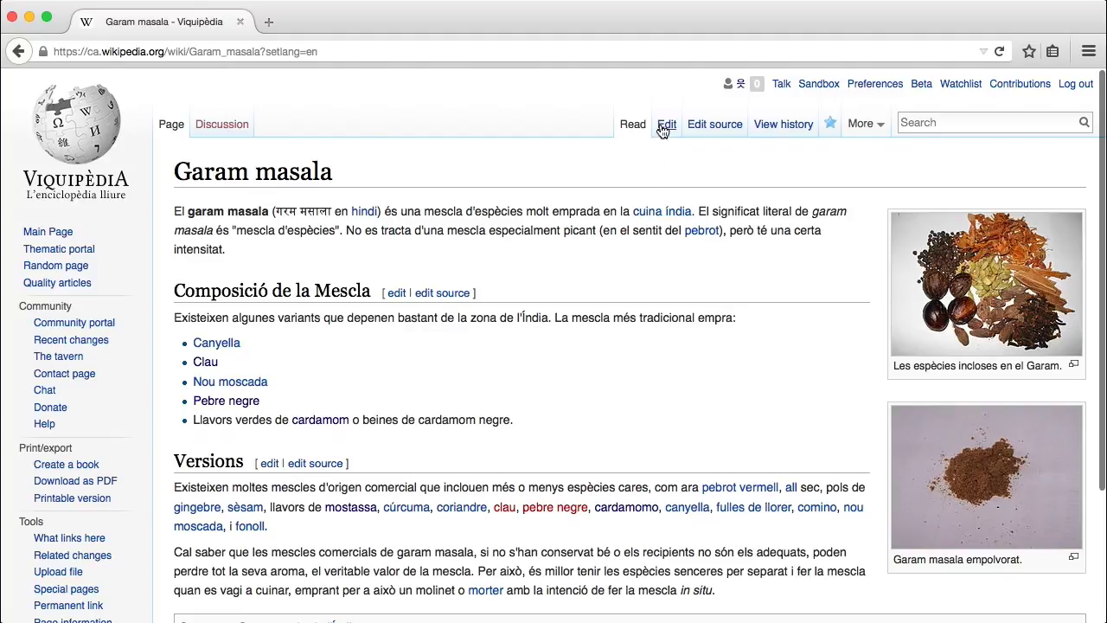
# Step: Edit the article, relink 'clau' to Clavell_d'espècia, and open the Save page form
pyautogui.click(666, 123)
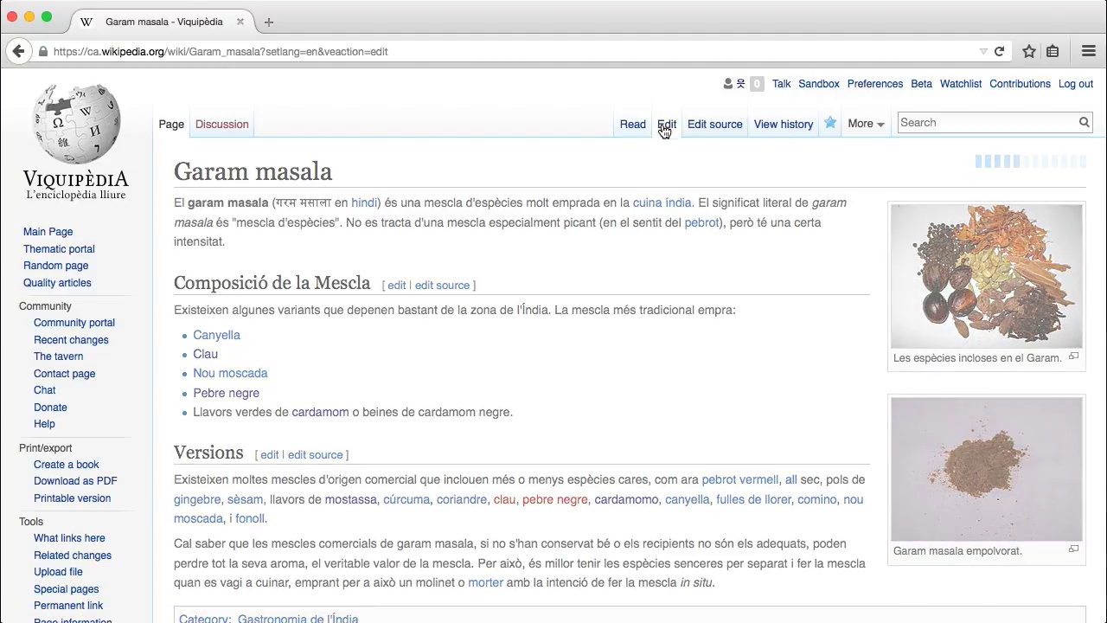
pyautogui.click(666, 124)
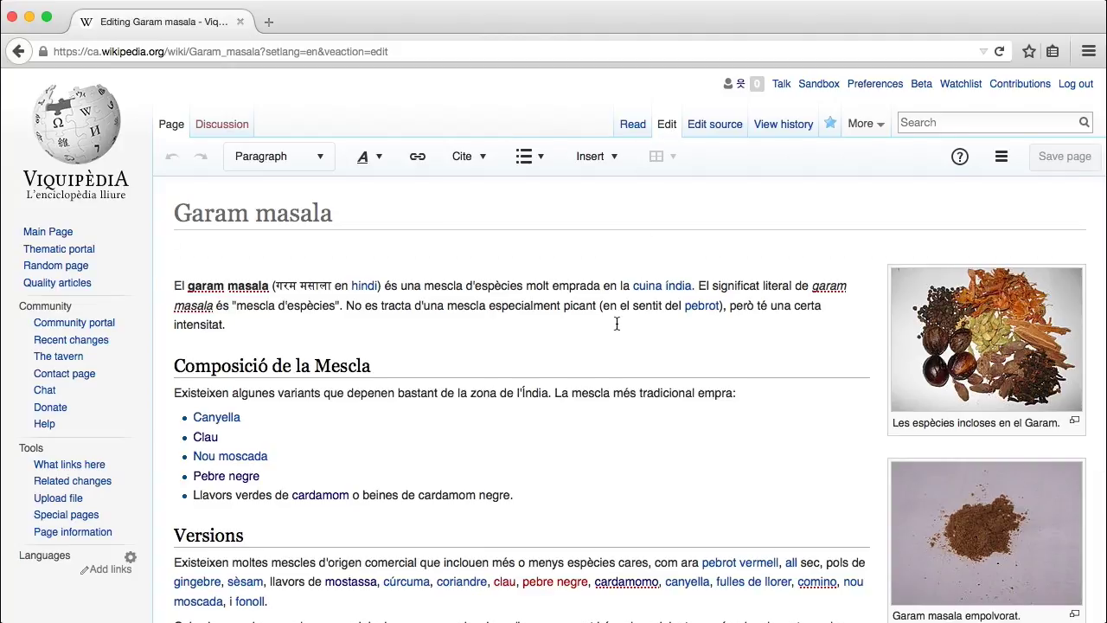
pyautogui.scroll(-3)
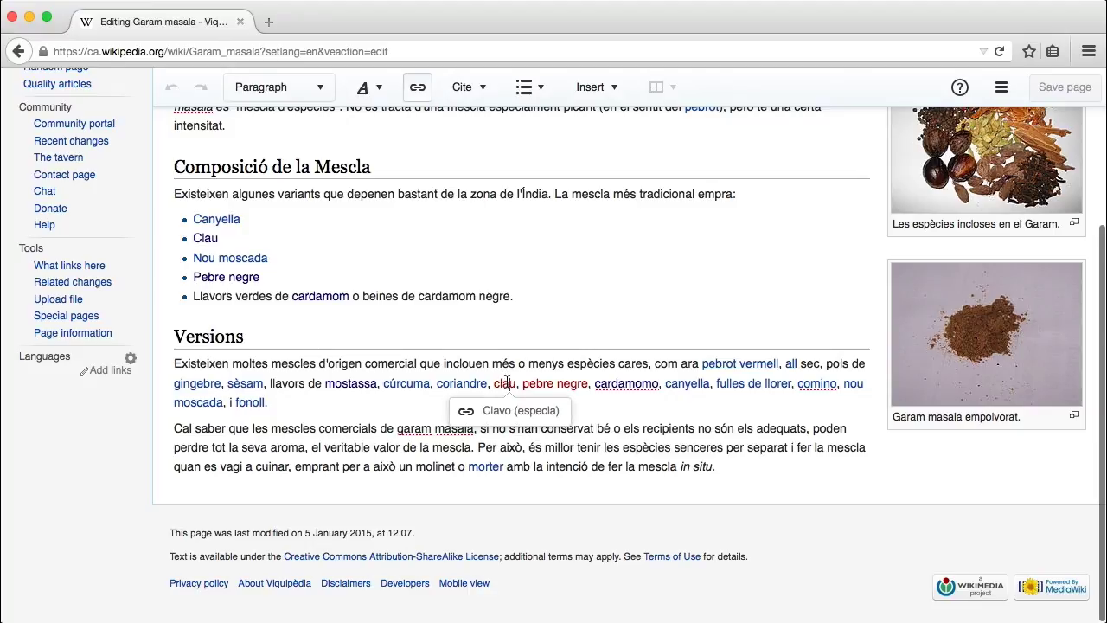
pyautogui.click(504, 383)
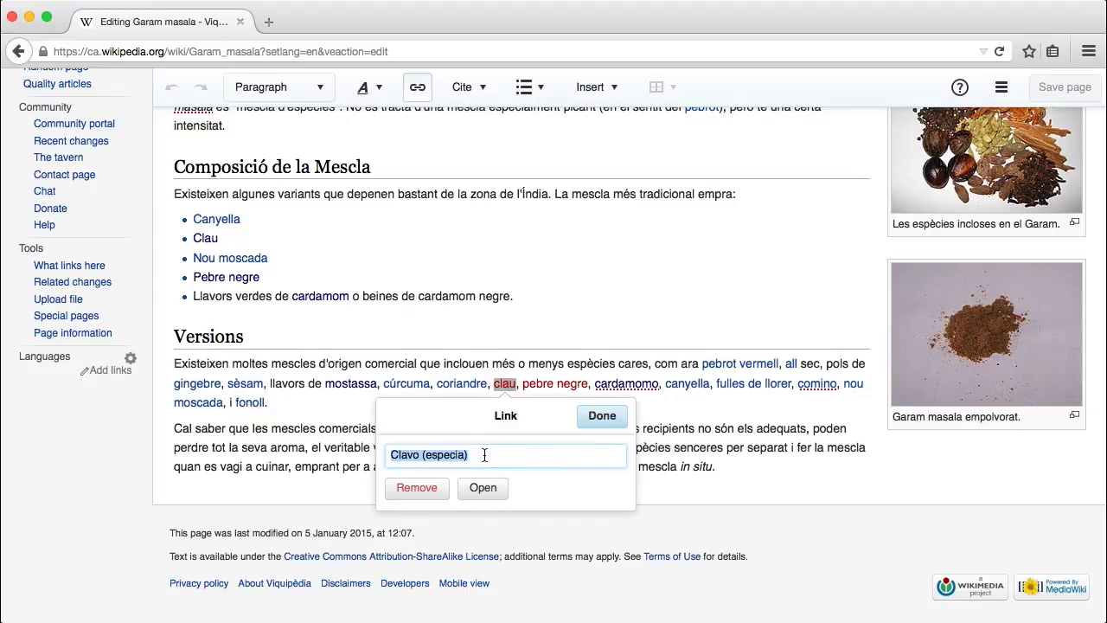
pyautogui.write("Clavell_d'espècia")
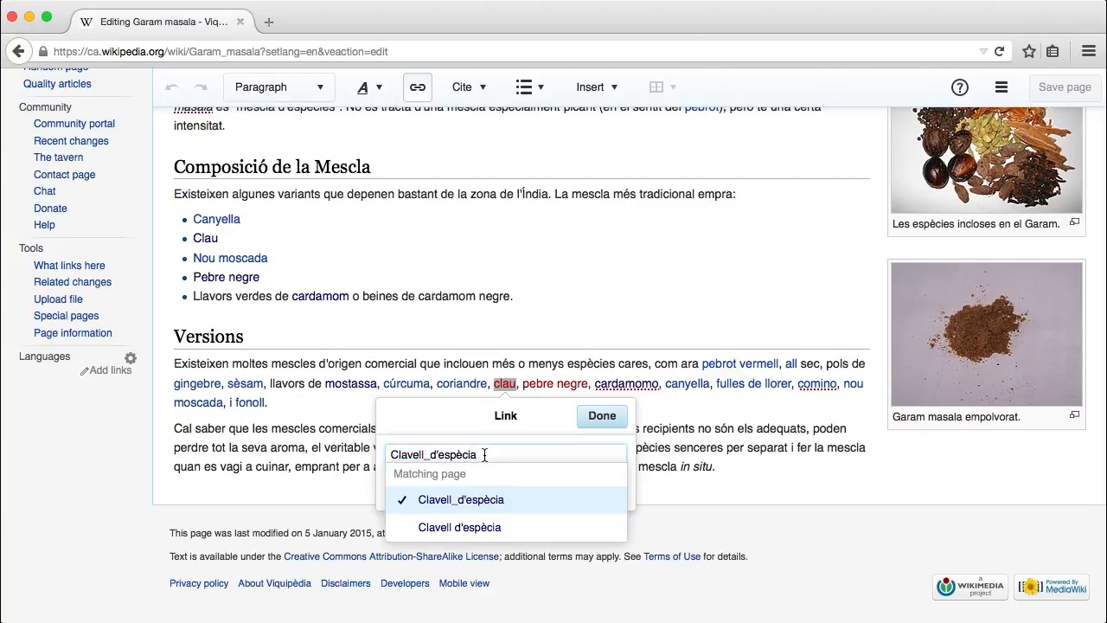
pyautogui.moveTo(484, 509)
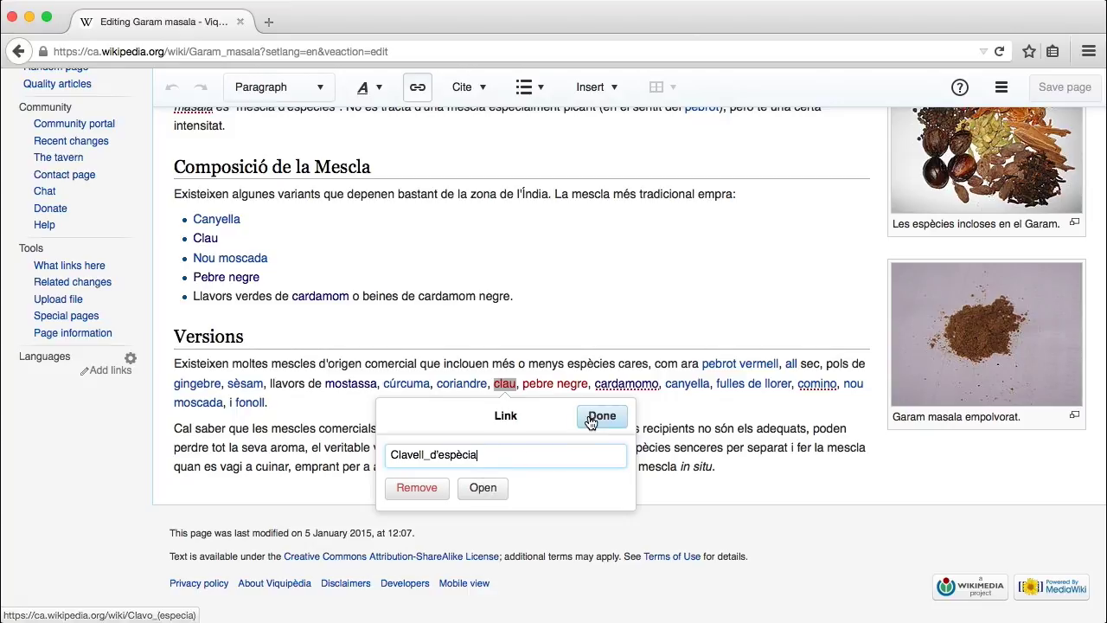
pyautogui.click(601, 416)
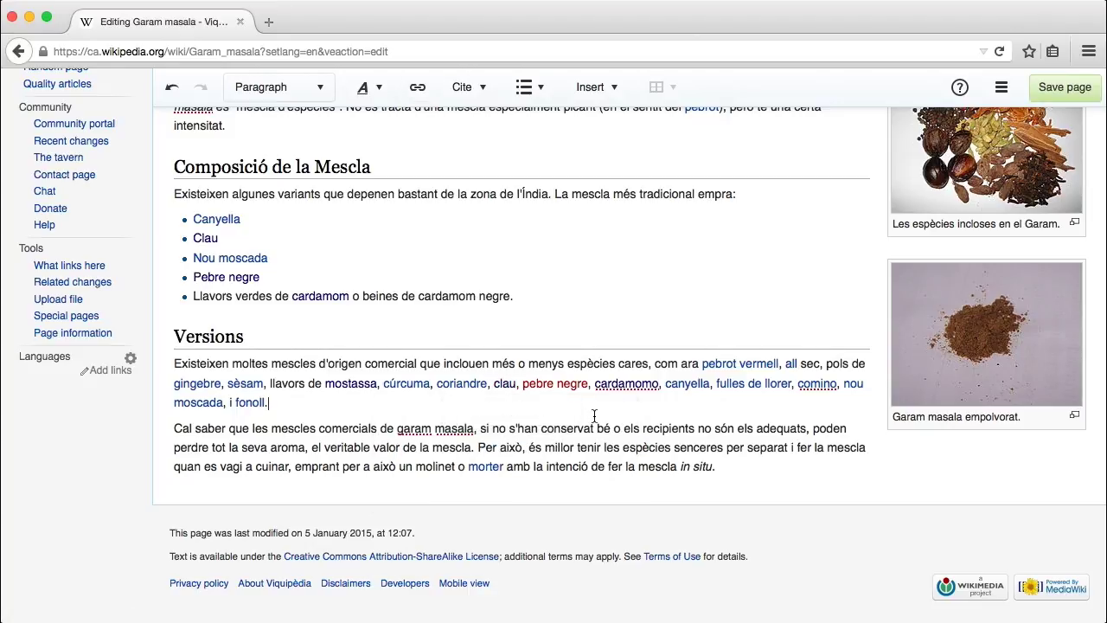
pyautogui.click(1065, 87)
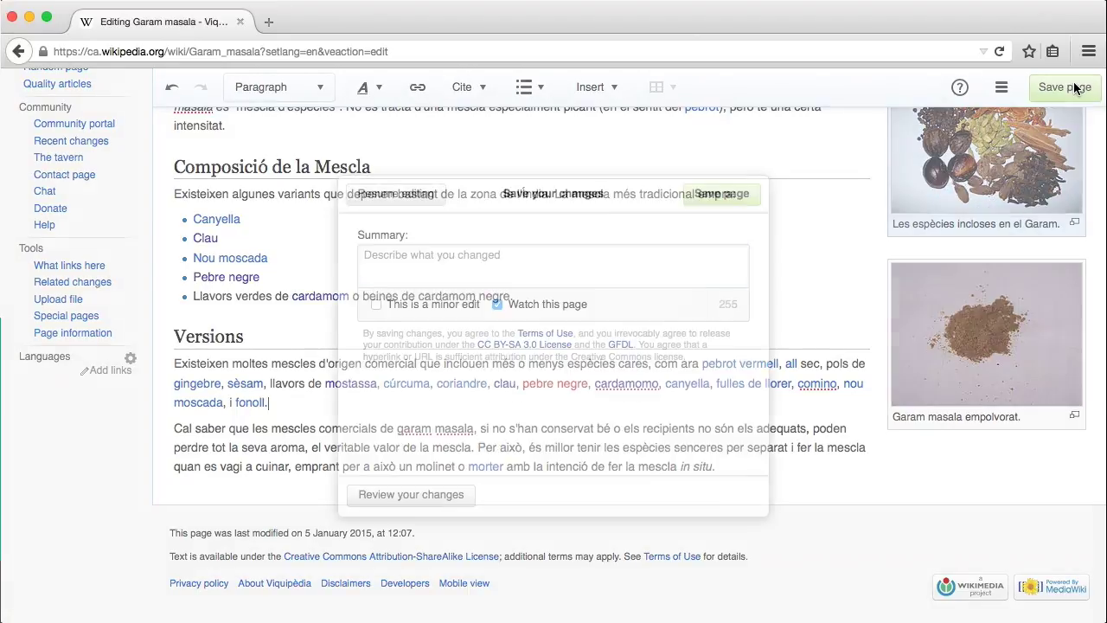